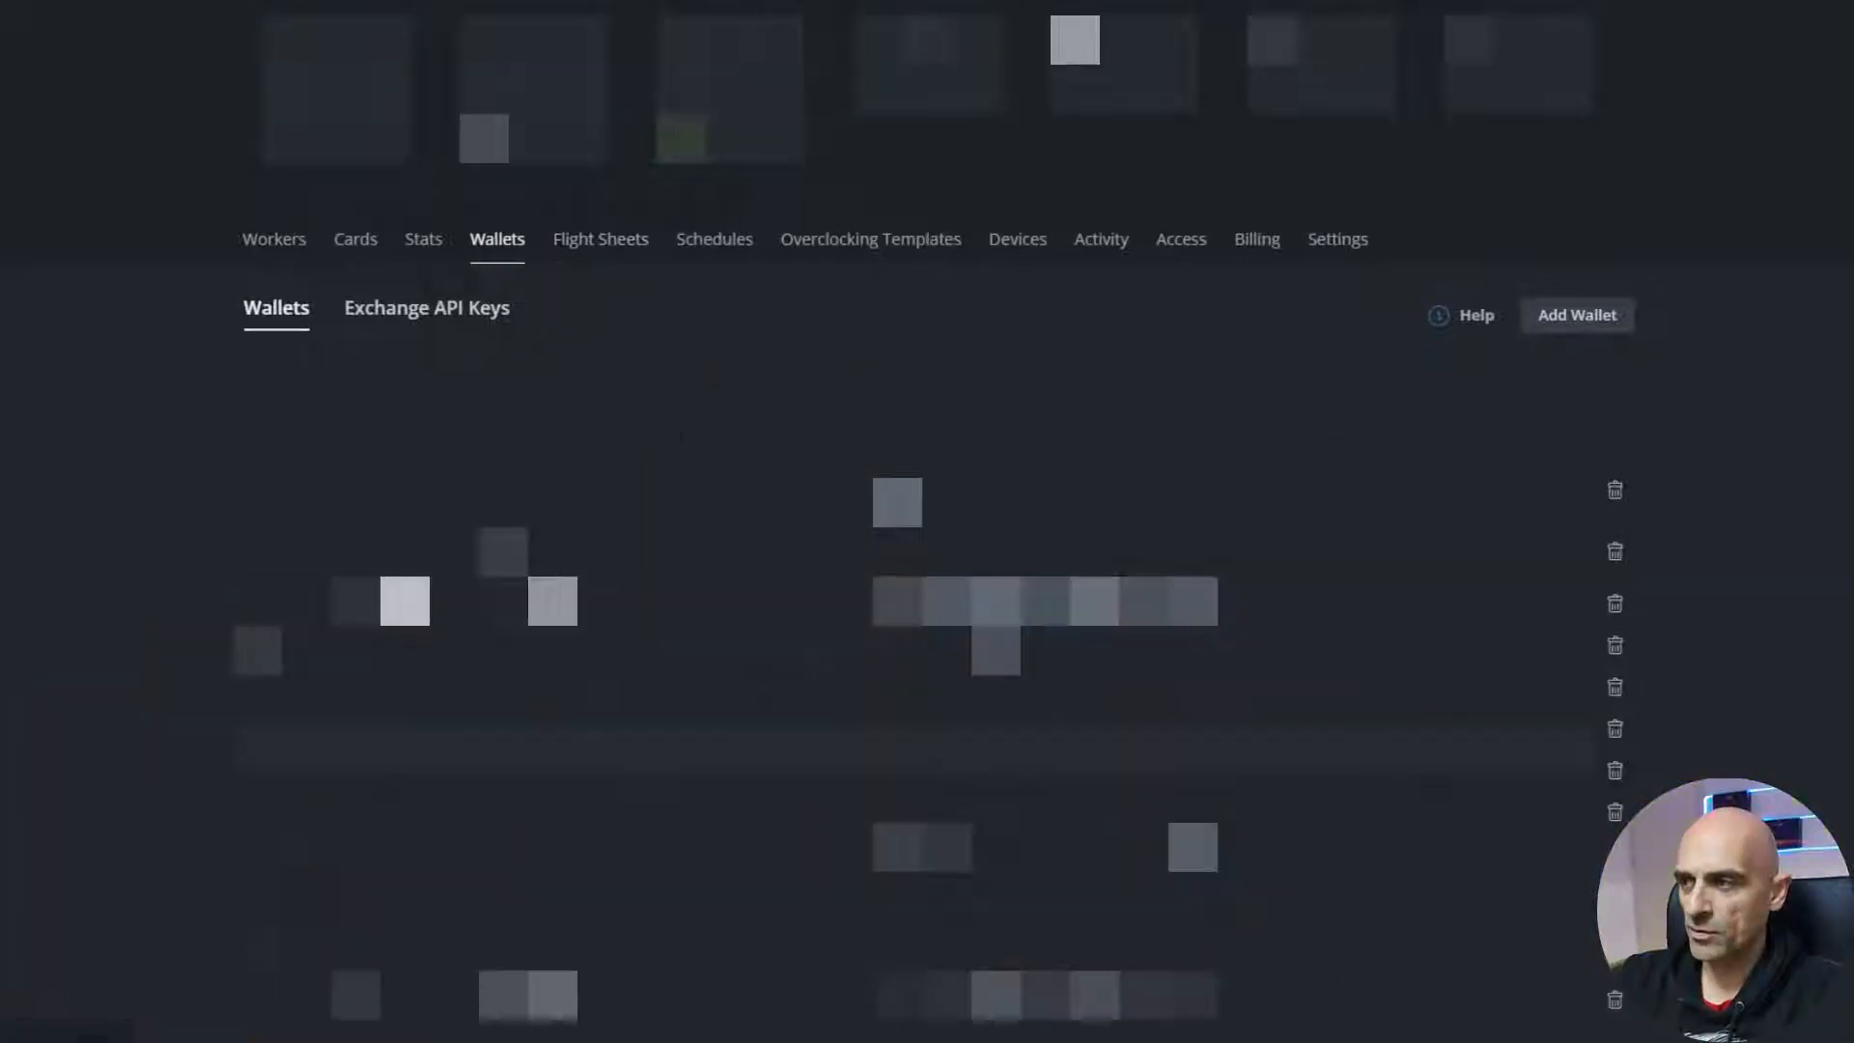
Open a blank New Wallet form from the farm's Wallets section
{"action": "left_click", "coordinate": [1576, 315]}
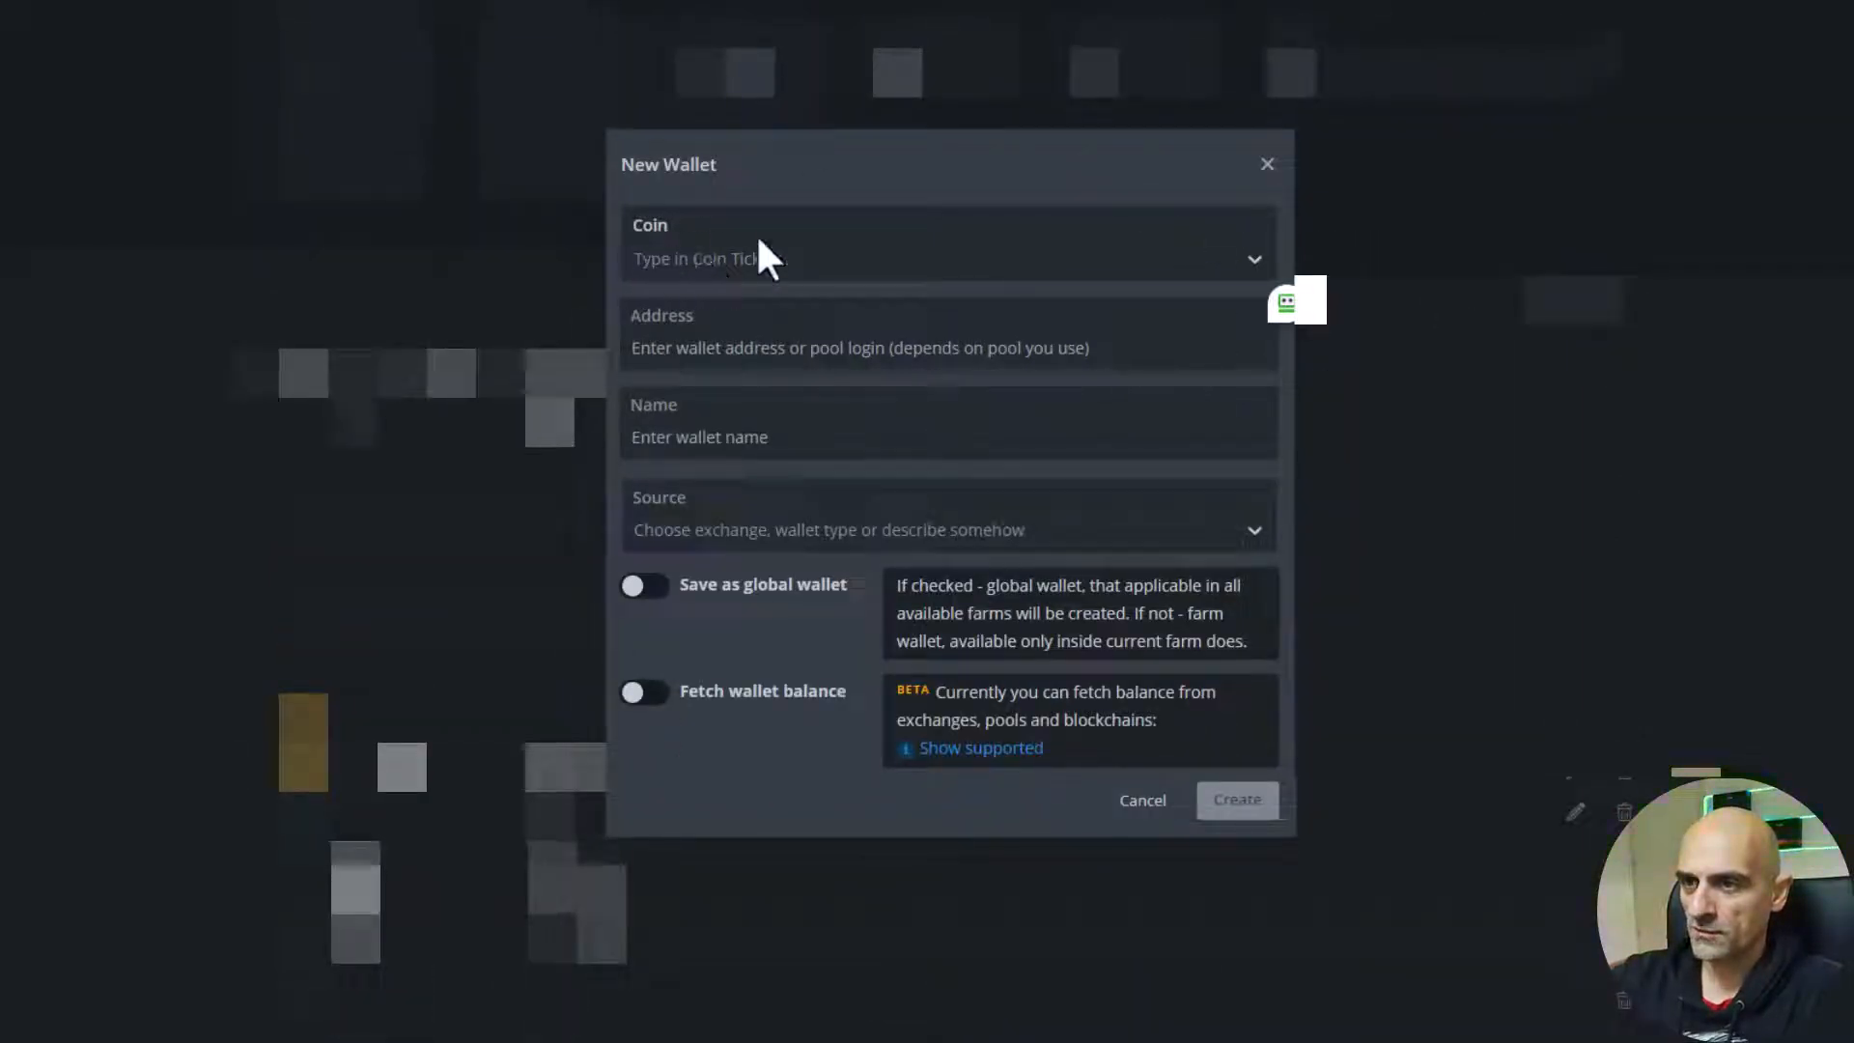
Search the coin list for 'erg' and choose ERG for the new wallet
{"action": "left_click", "coordinate": [946, 258]}
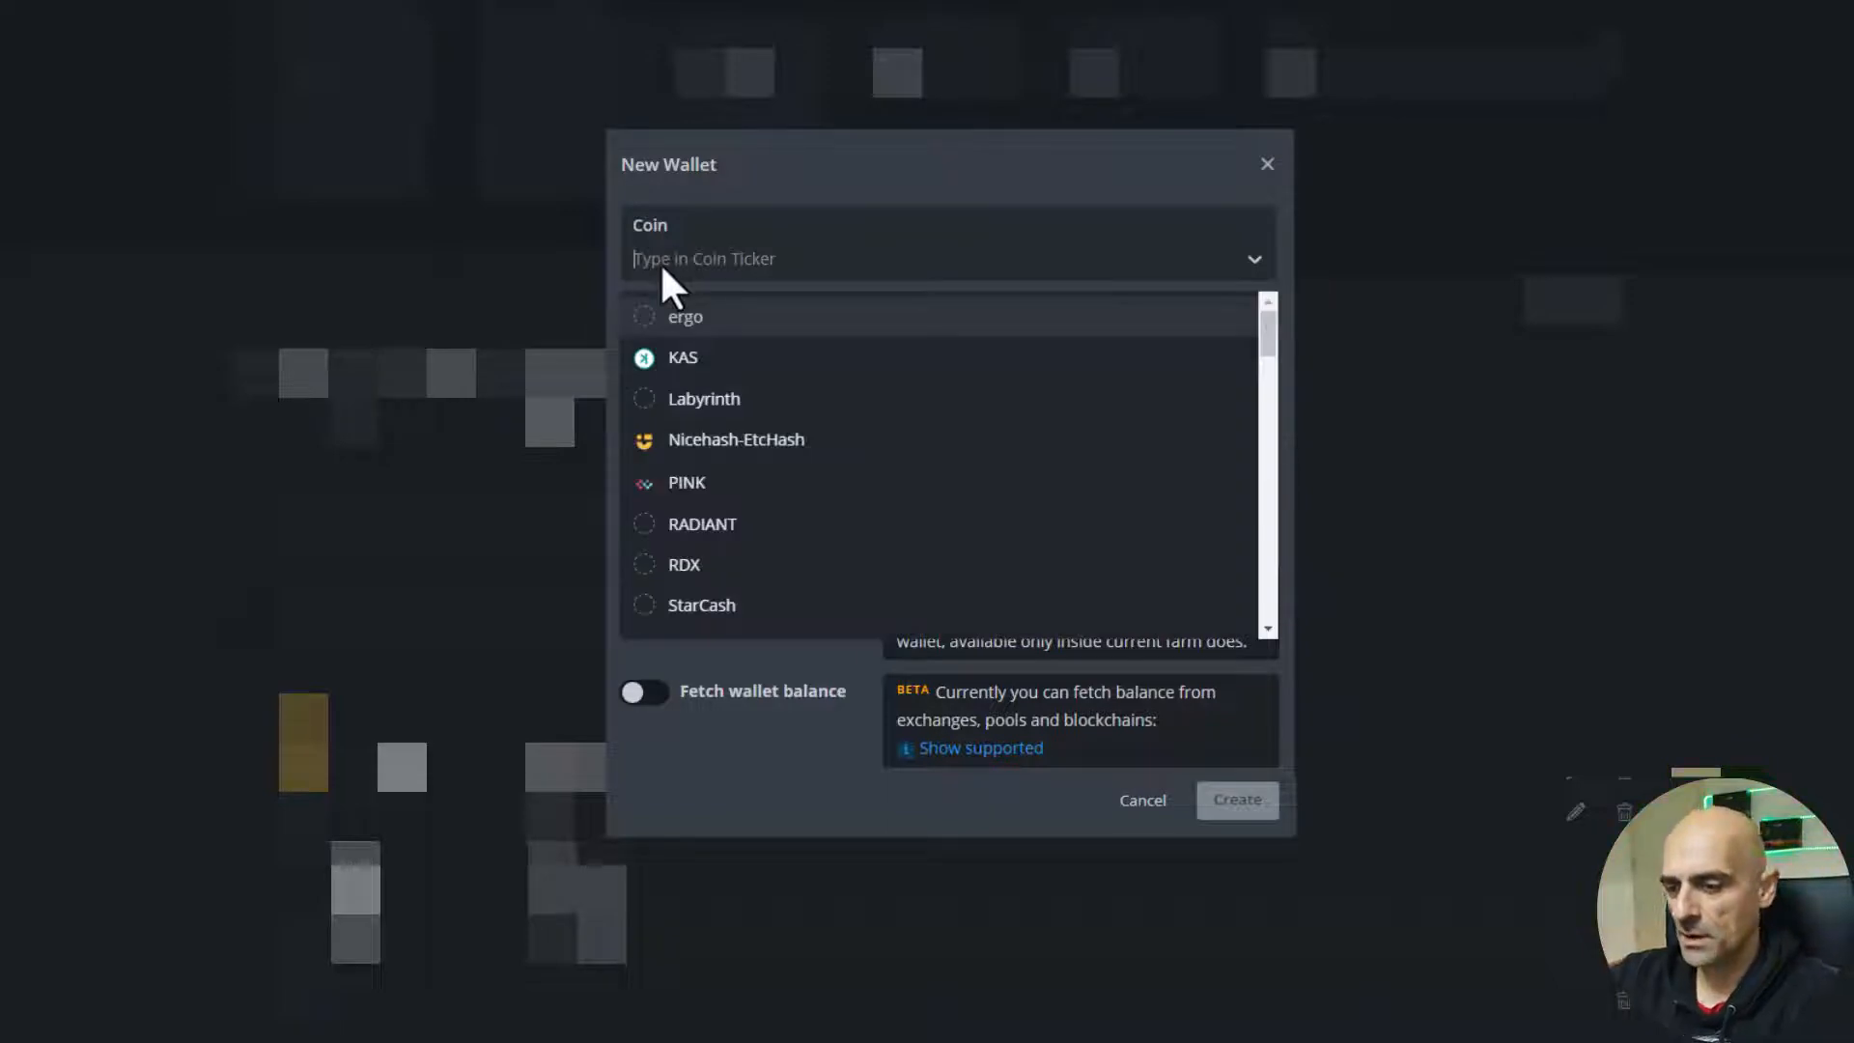
{"action": "type", "text": "erg"}
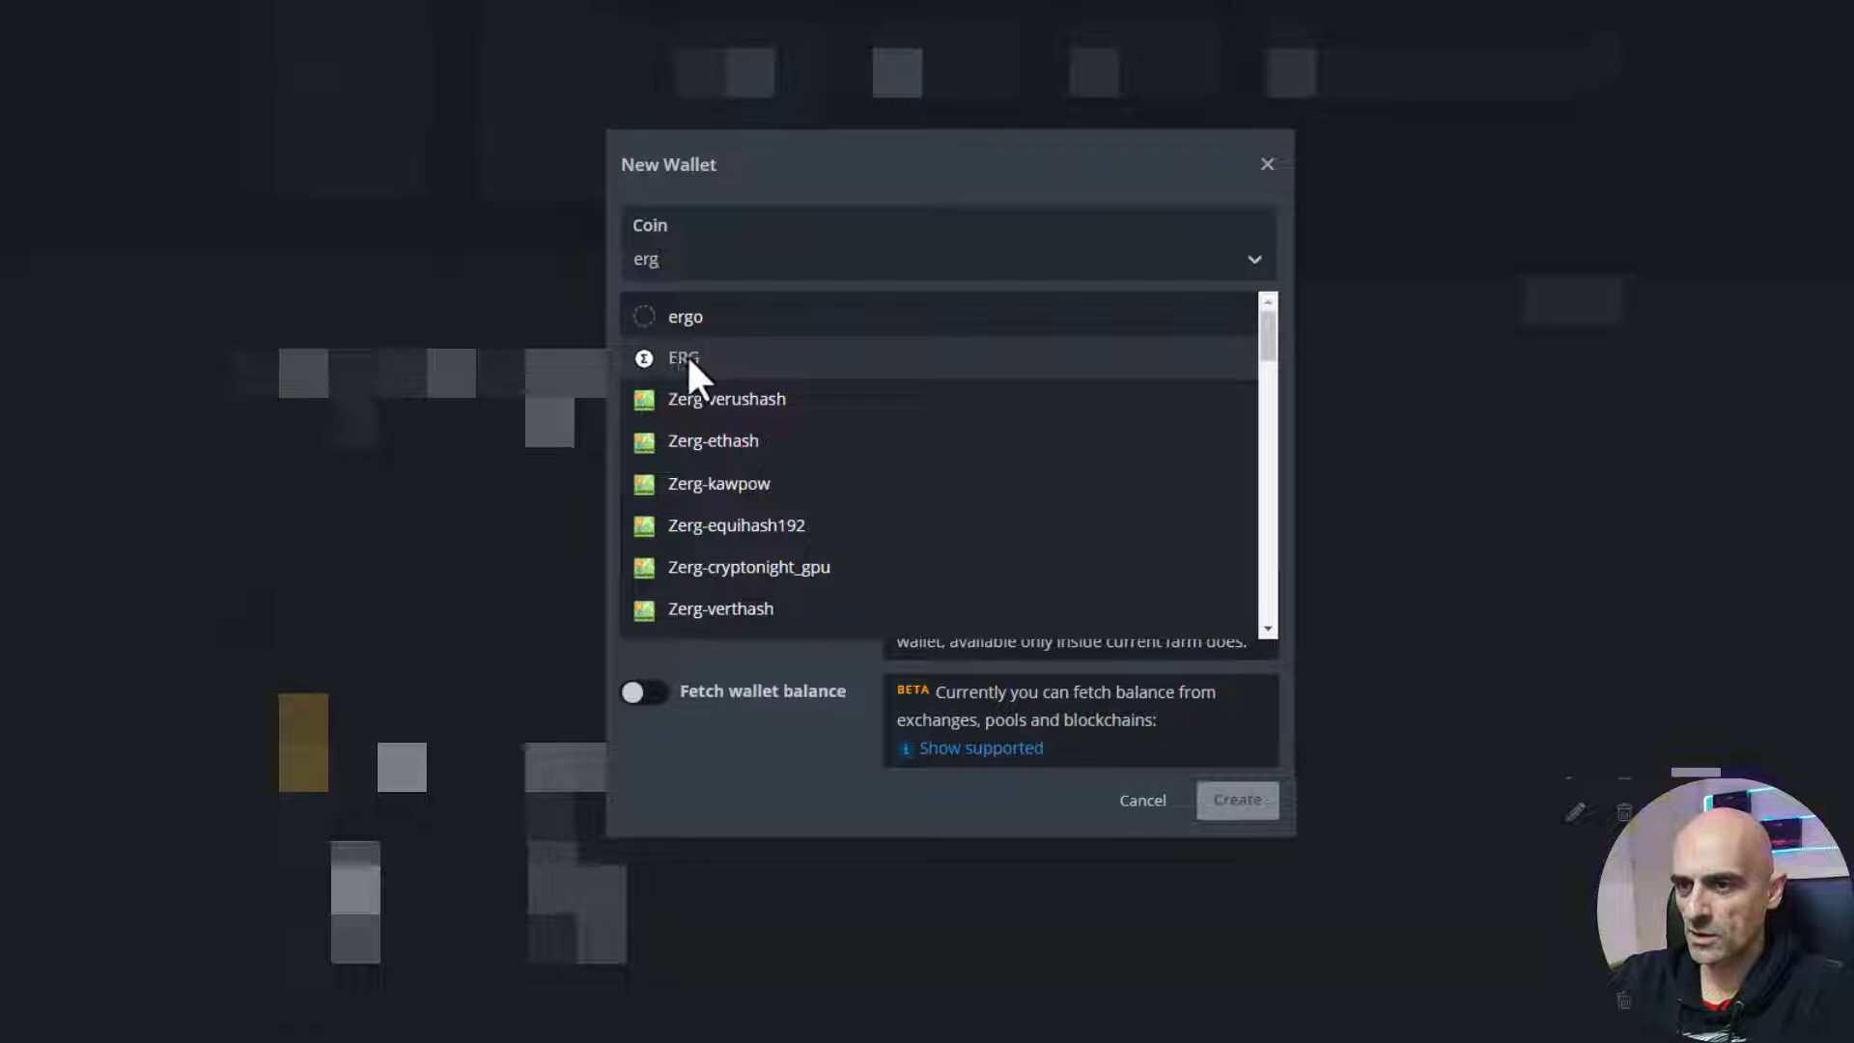
{"action": "left_click", "coordinate": [683, 358]}
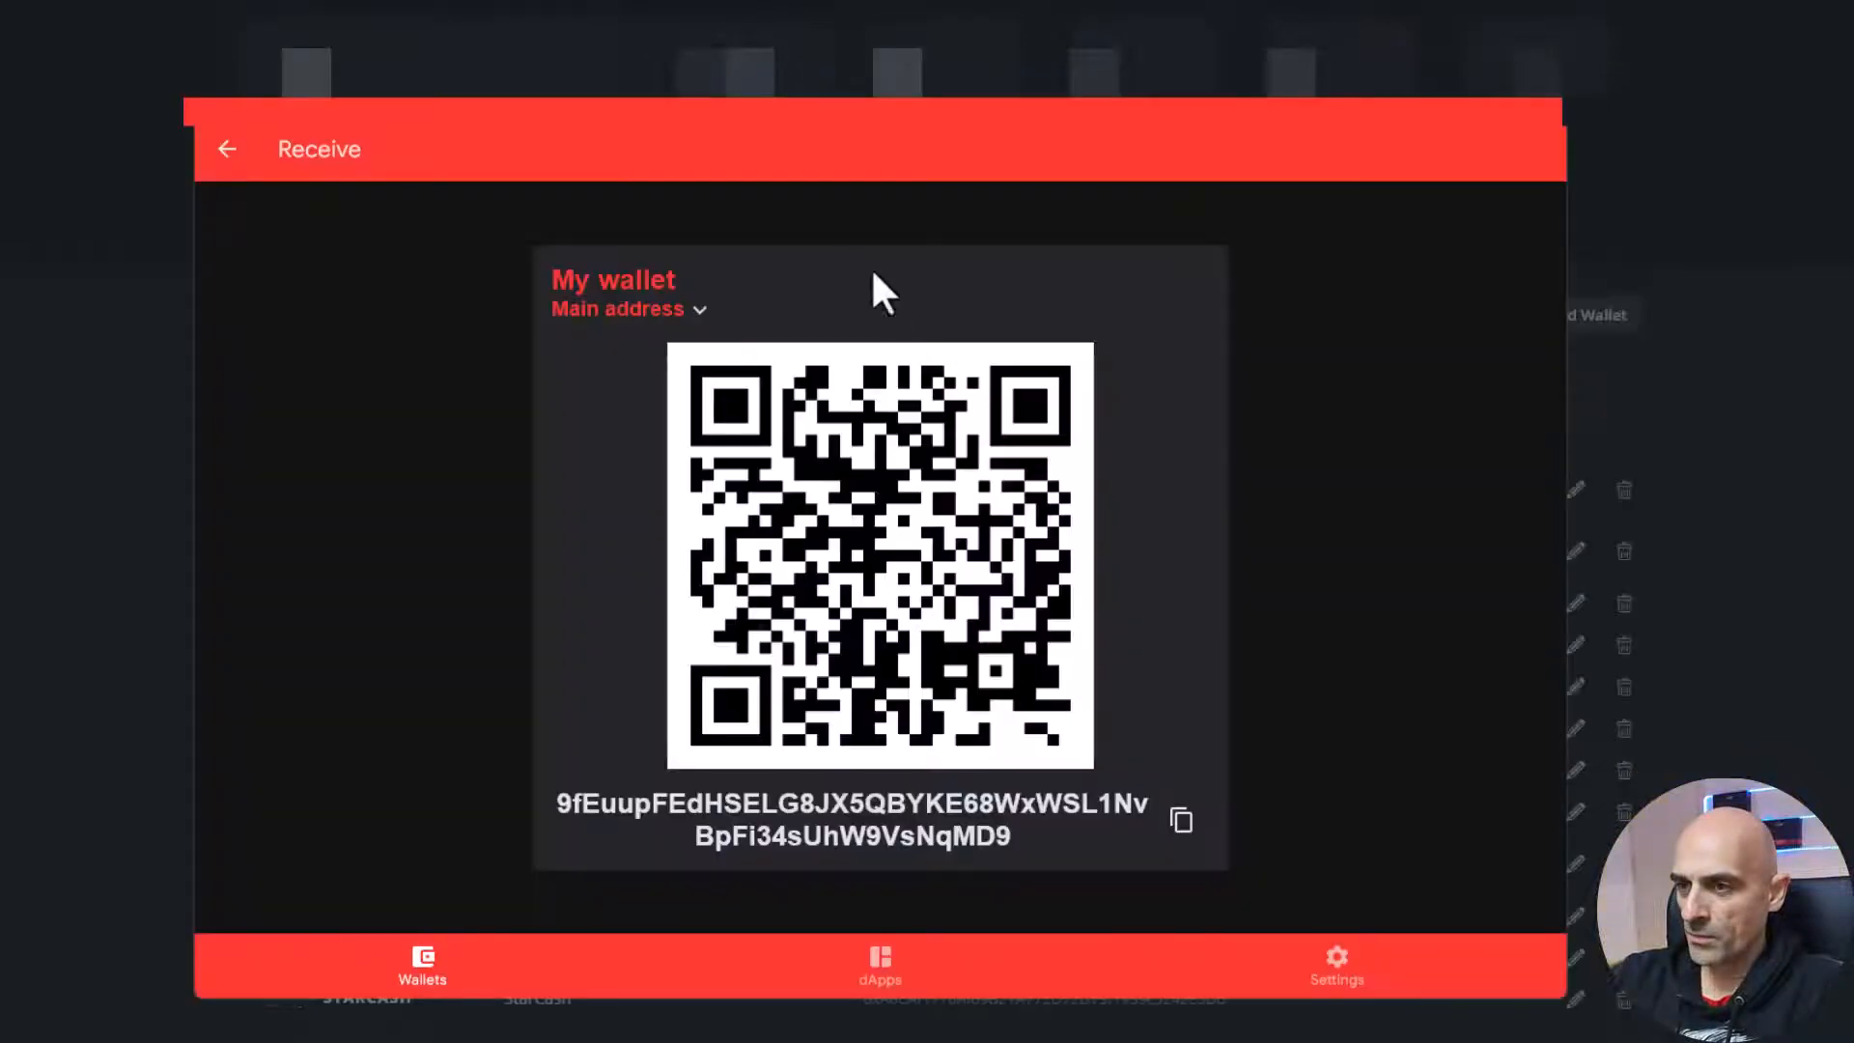
Copy My wallet's main address from Ergo Wallet's Receive screen
{"action": "left_click", "coordinate": [1178, 818]}
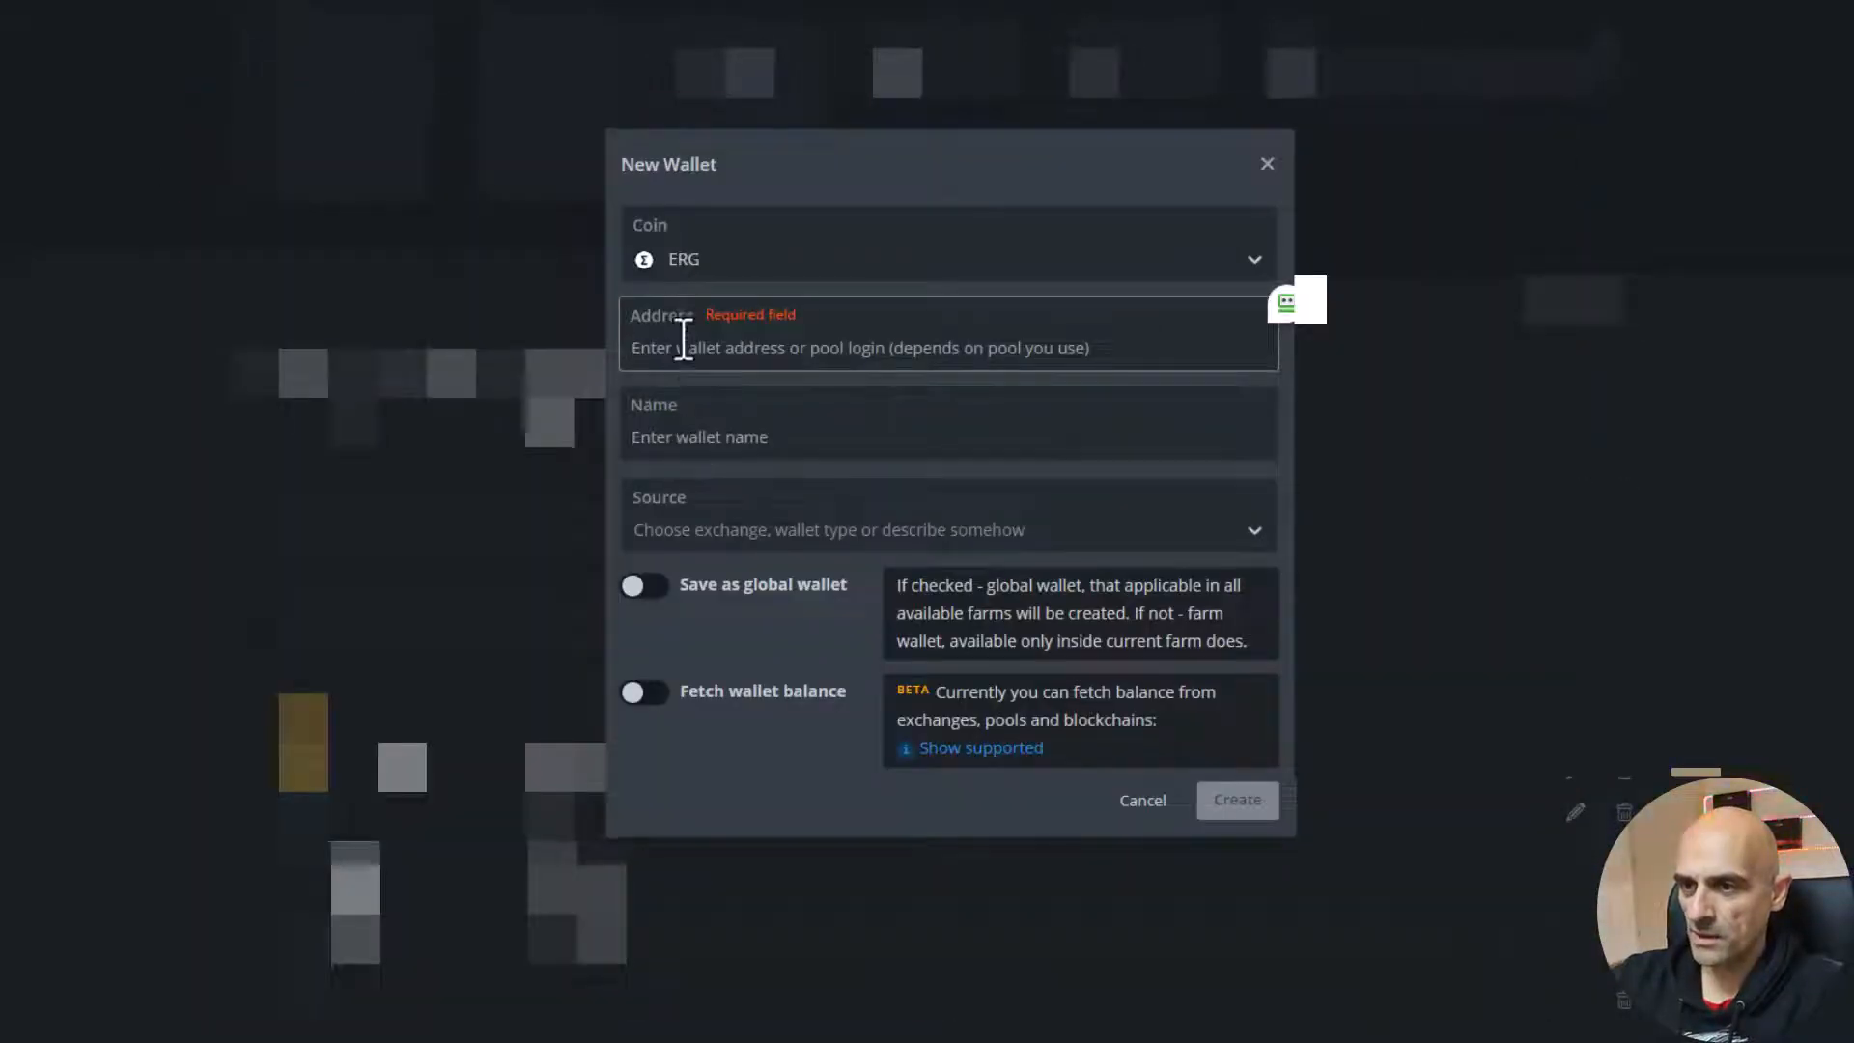
{"action": "type", "text": "9fEuupFEdHSELG8JX5QBYKE68WxWSL1NvBpFi34sUhW9VsNqMD9"}
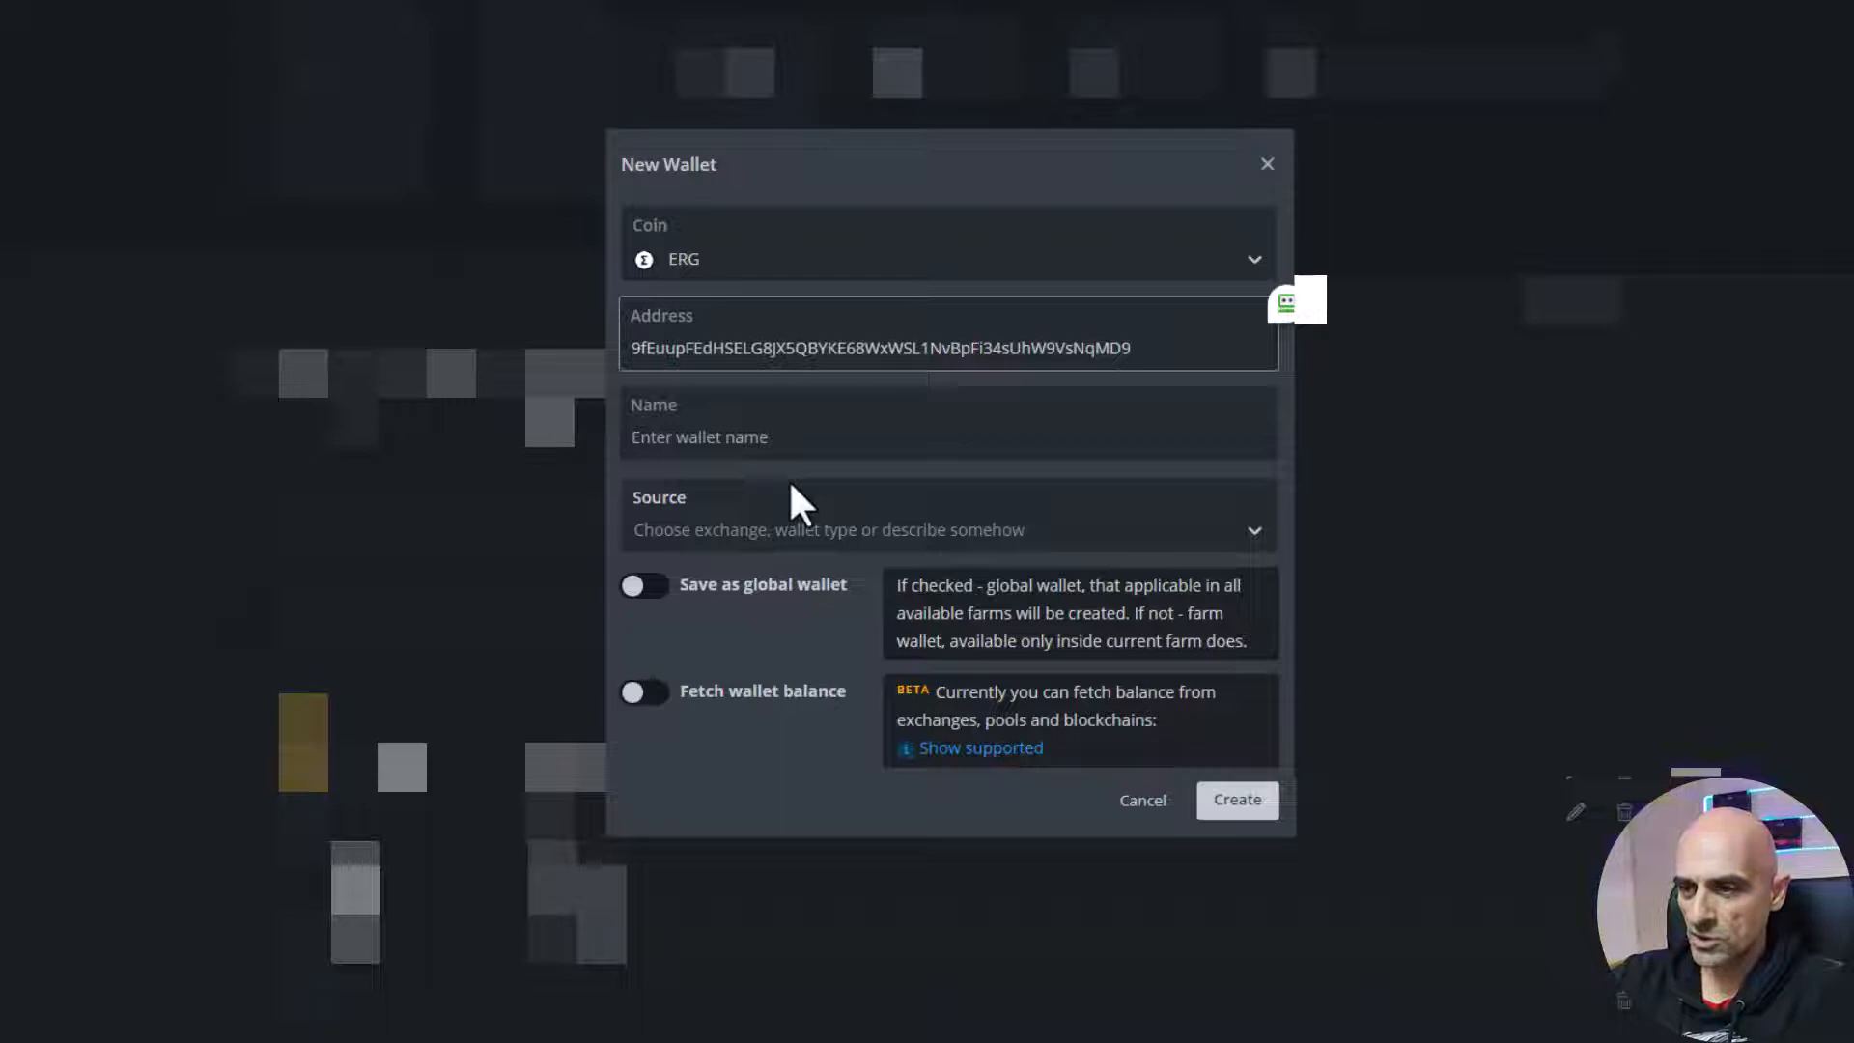
{"action": "mouse_move", "coordinate": [917, 657]}
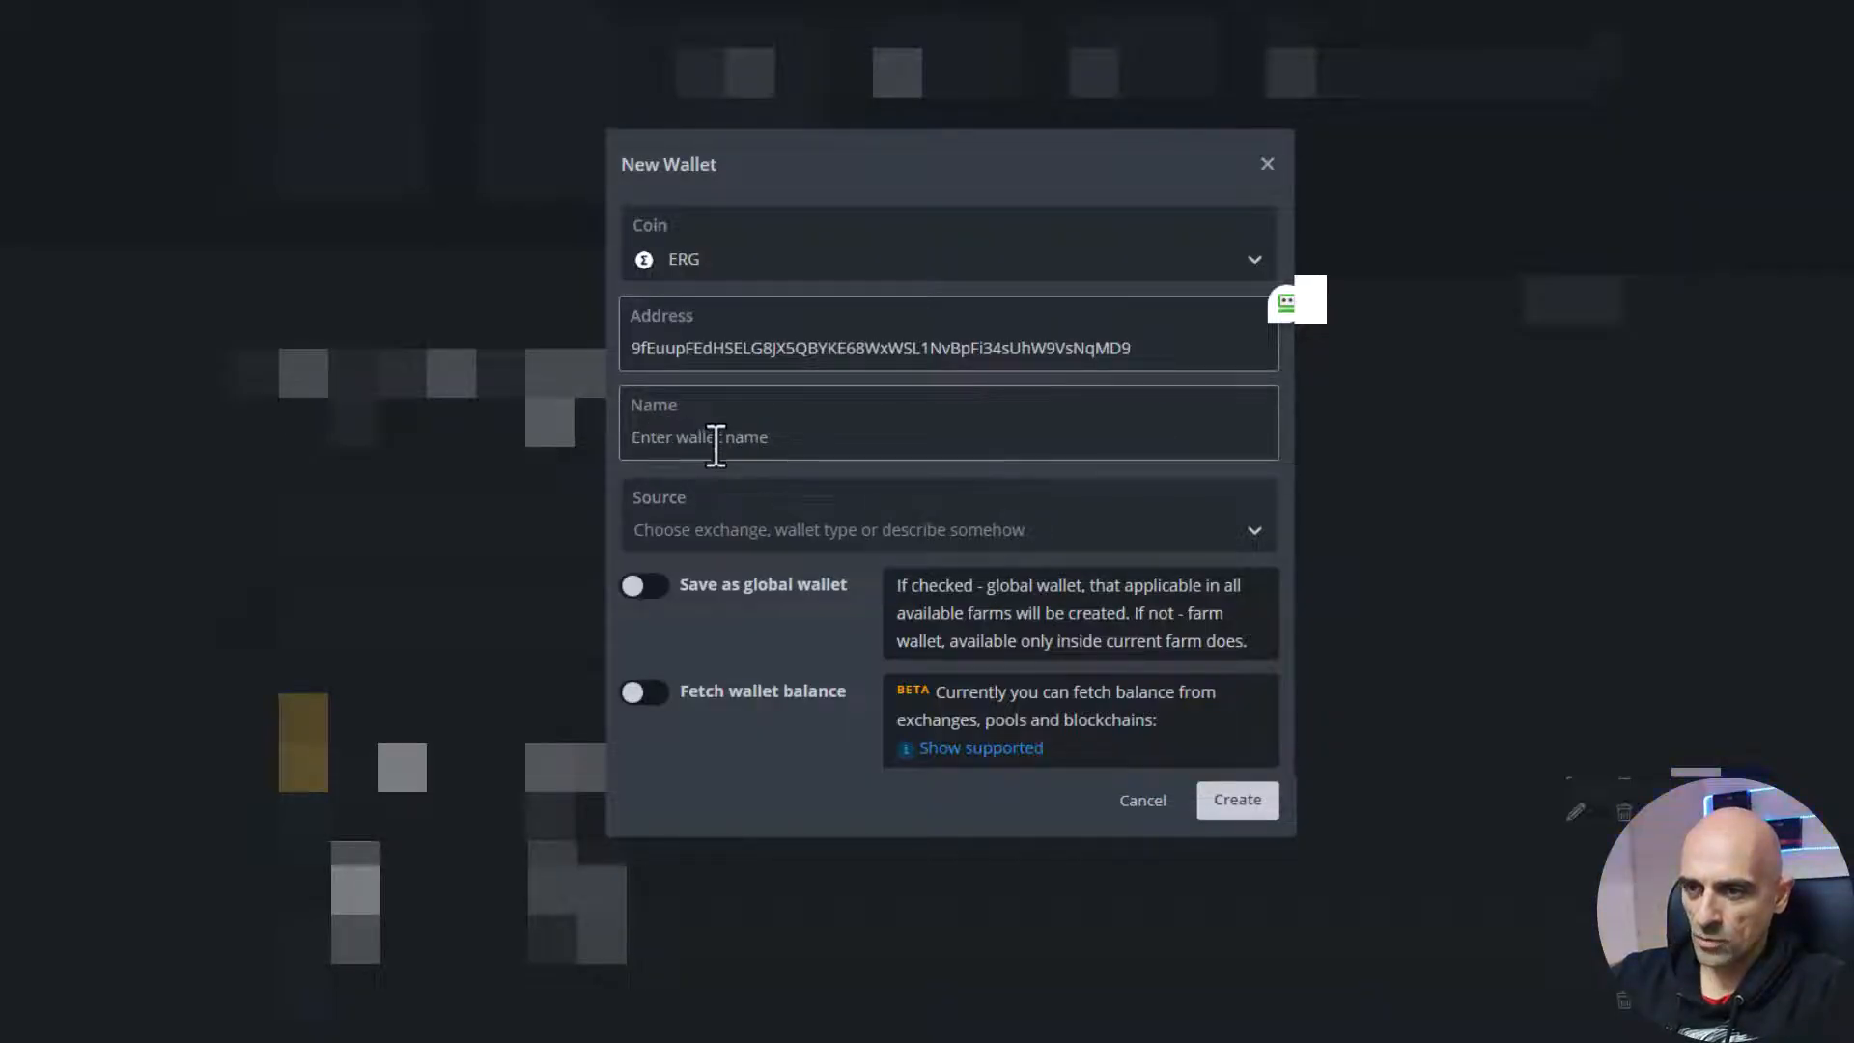
{"action": "type", "text": "ERGOOMining"}
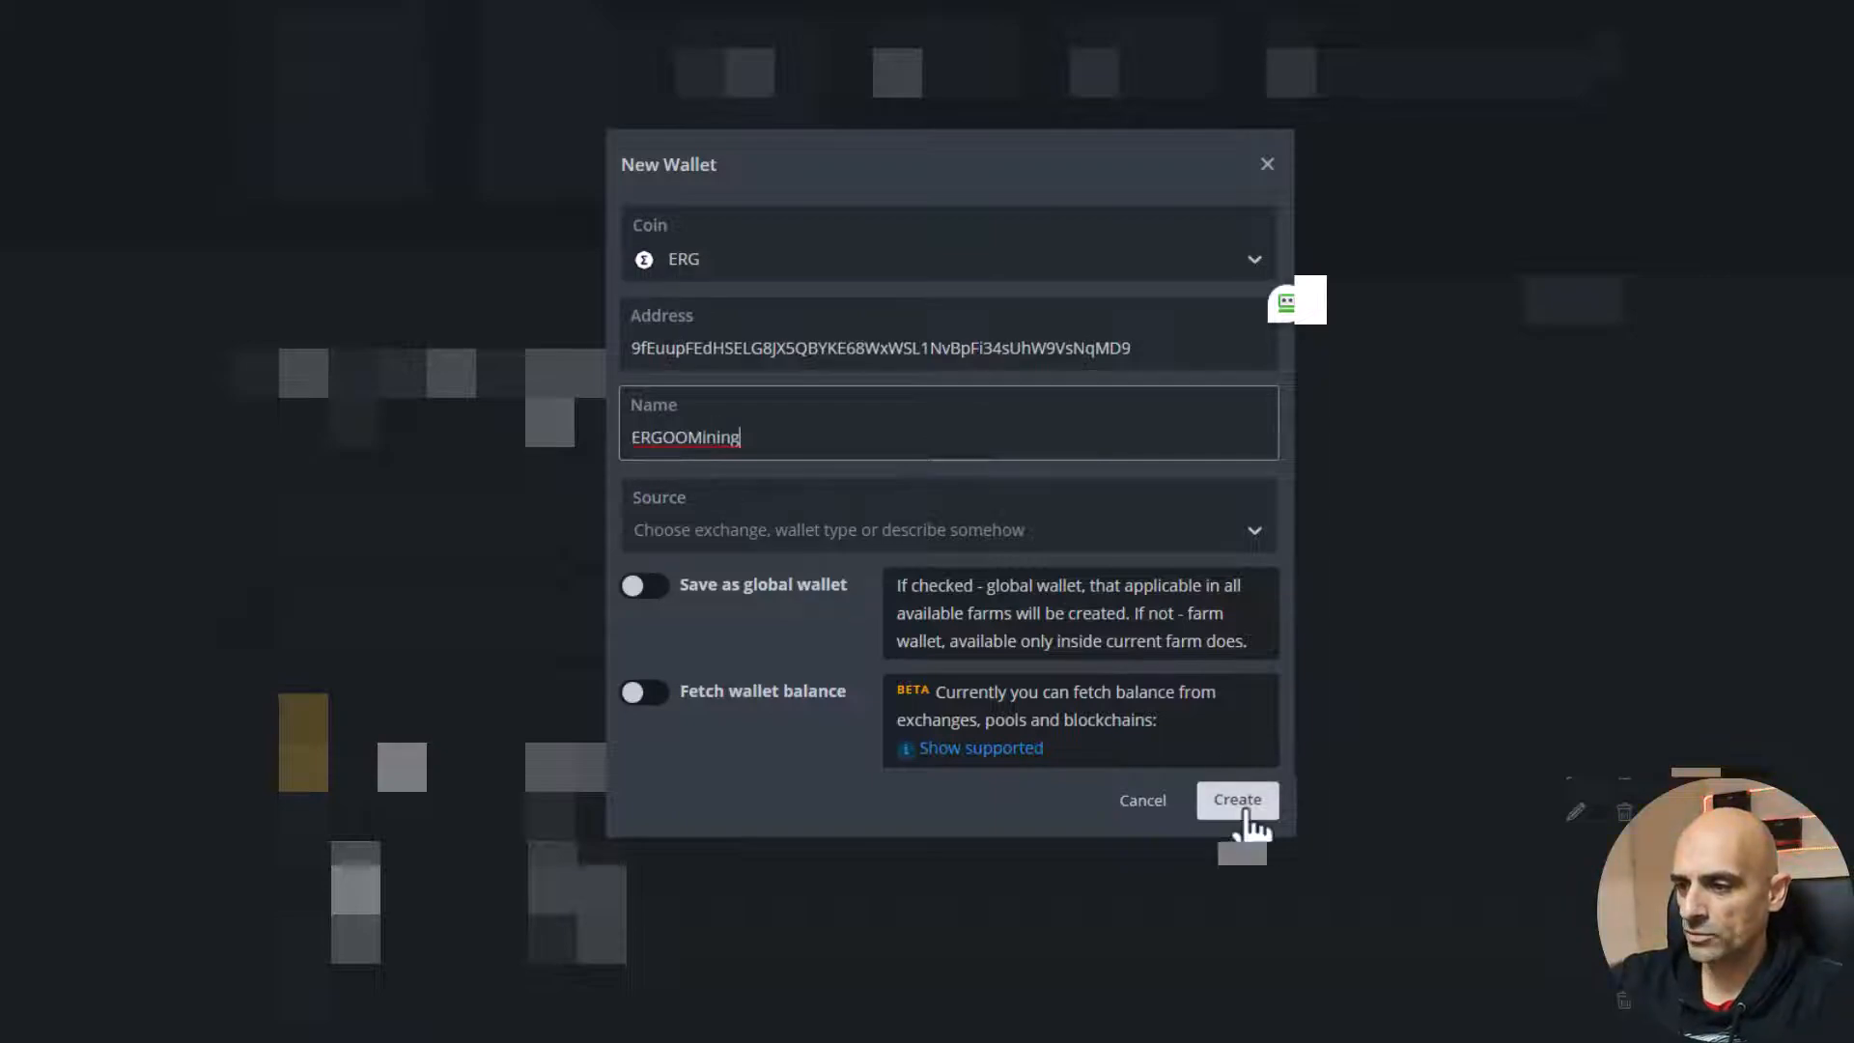
{"action": "left_click", "coordinate": [1236, 800]}
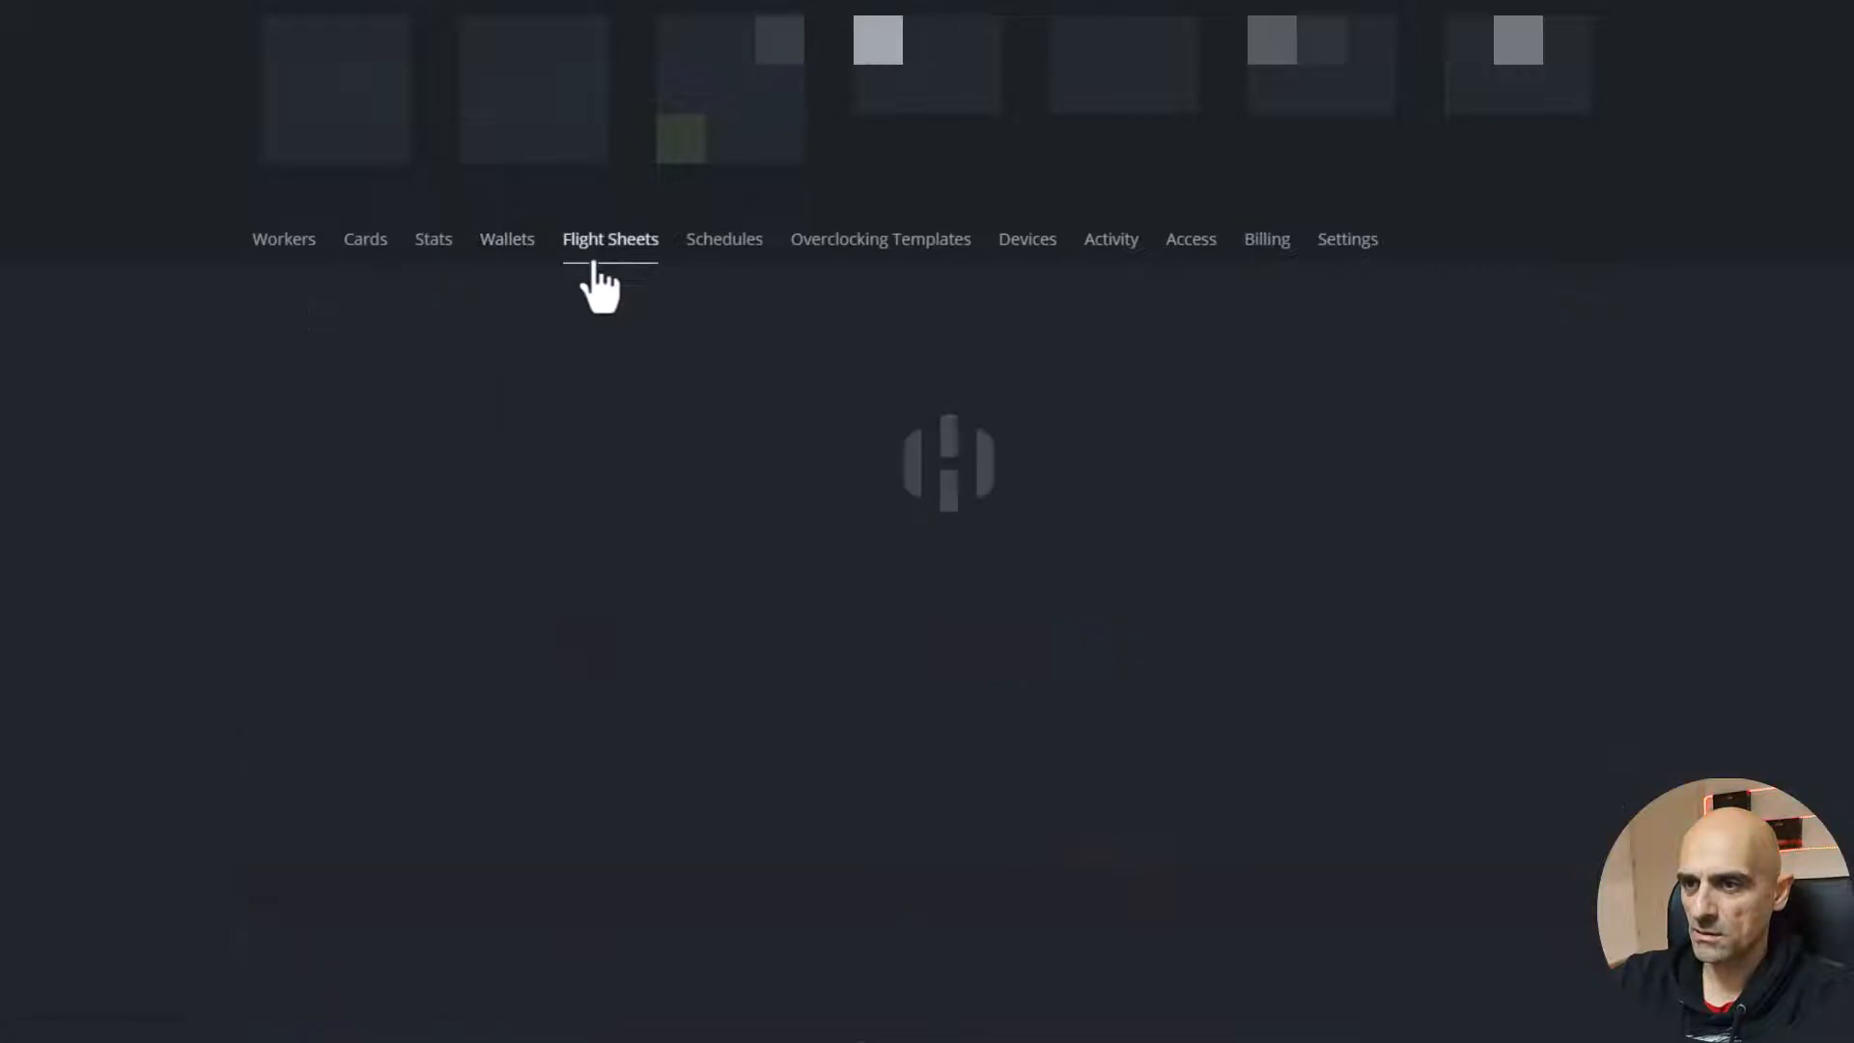
Start a flight sheet with coin ERG and wallet ERGOOMining, and browse the pool list
{"action": "left_click", "coordinate": [610, 238]}
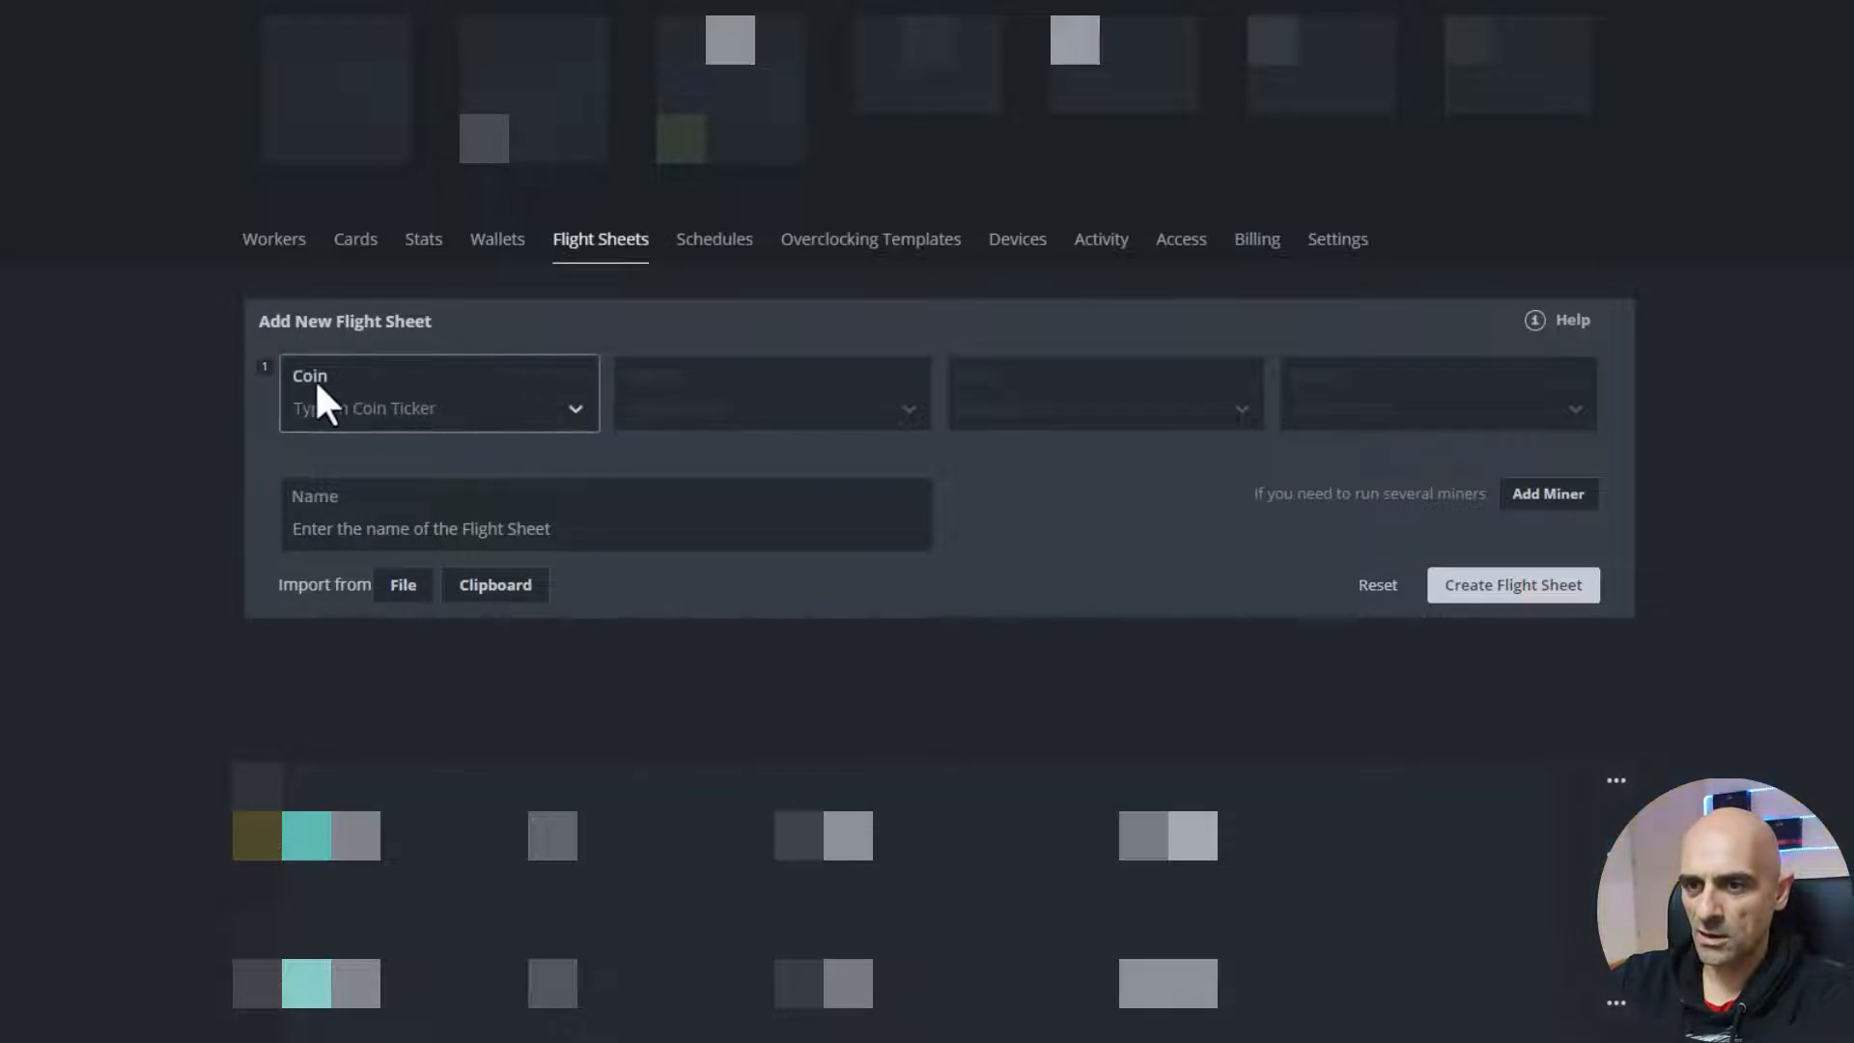
{"action": "left_click", "coordinate": [439, 394]}
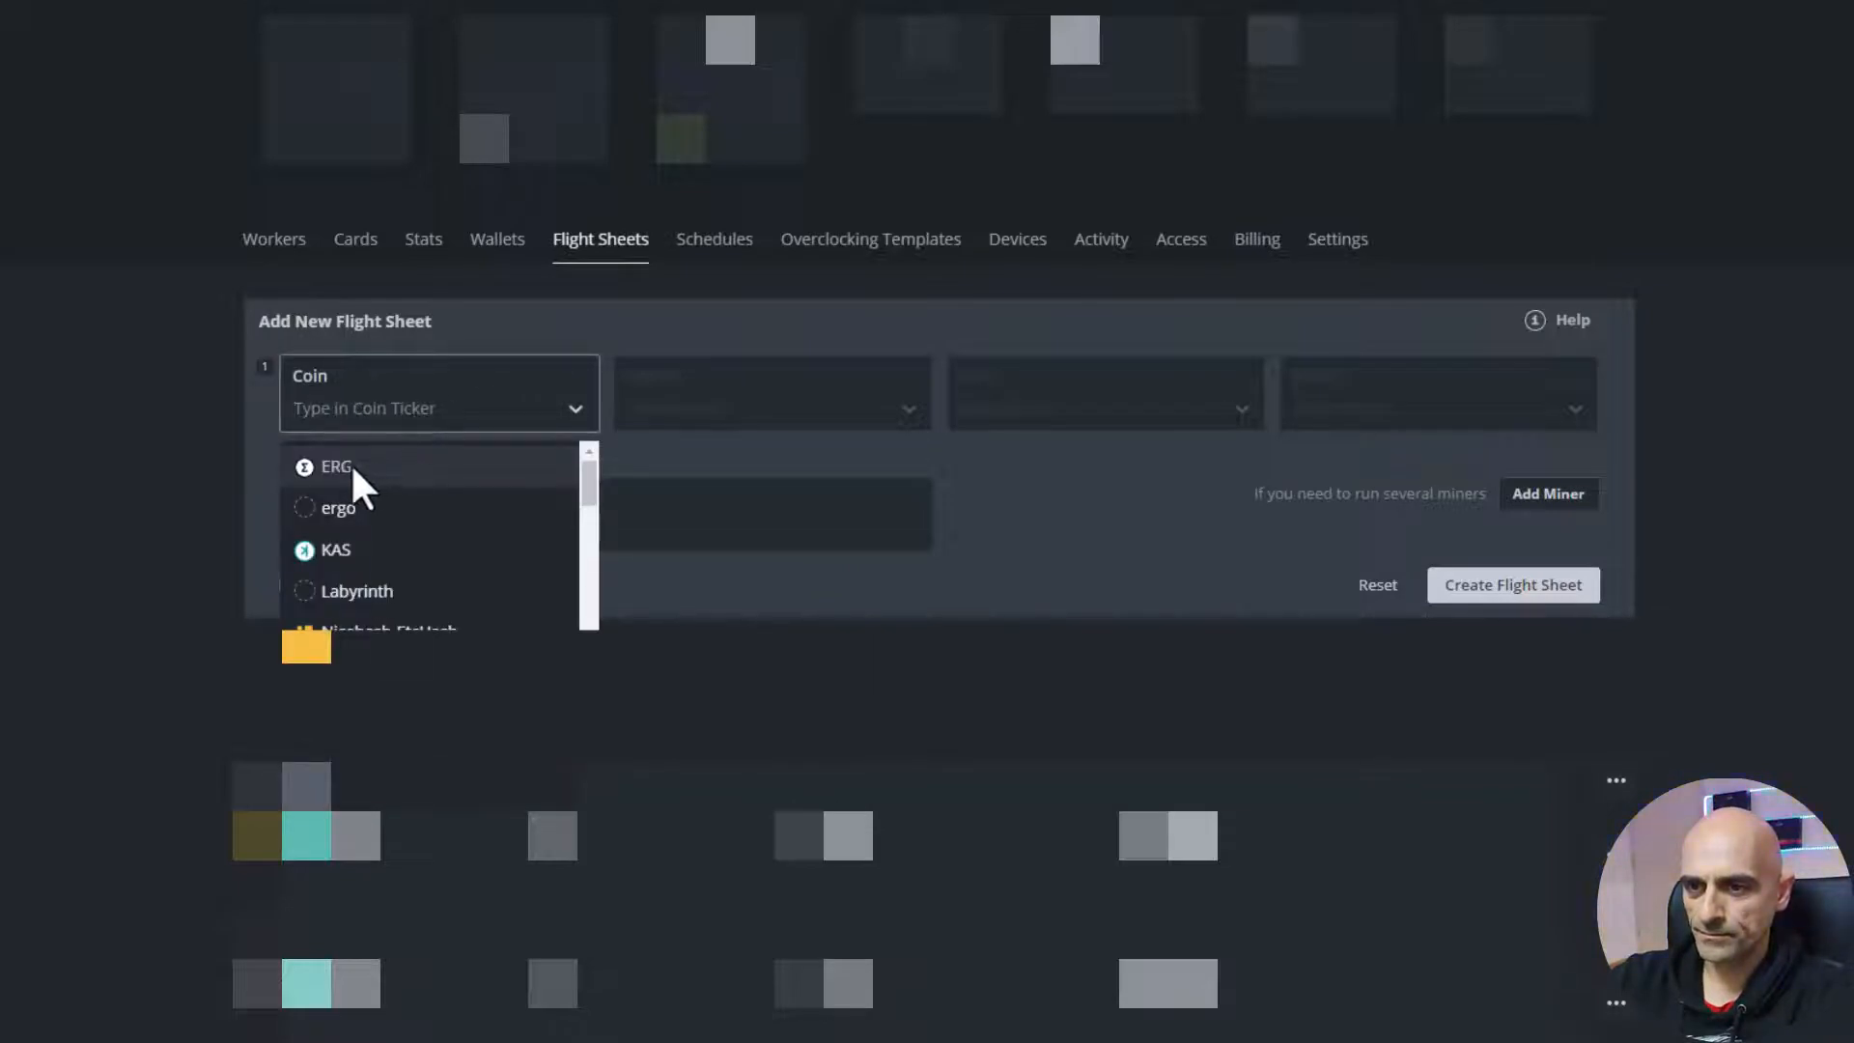
{"action": "left_click", "coordinate": [336, 465]}
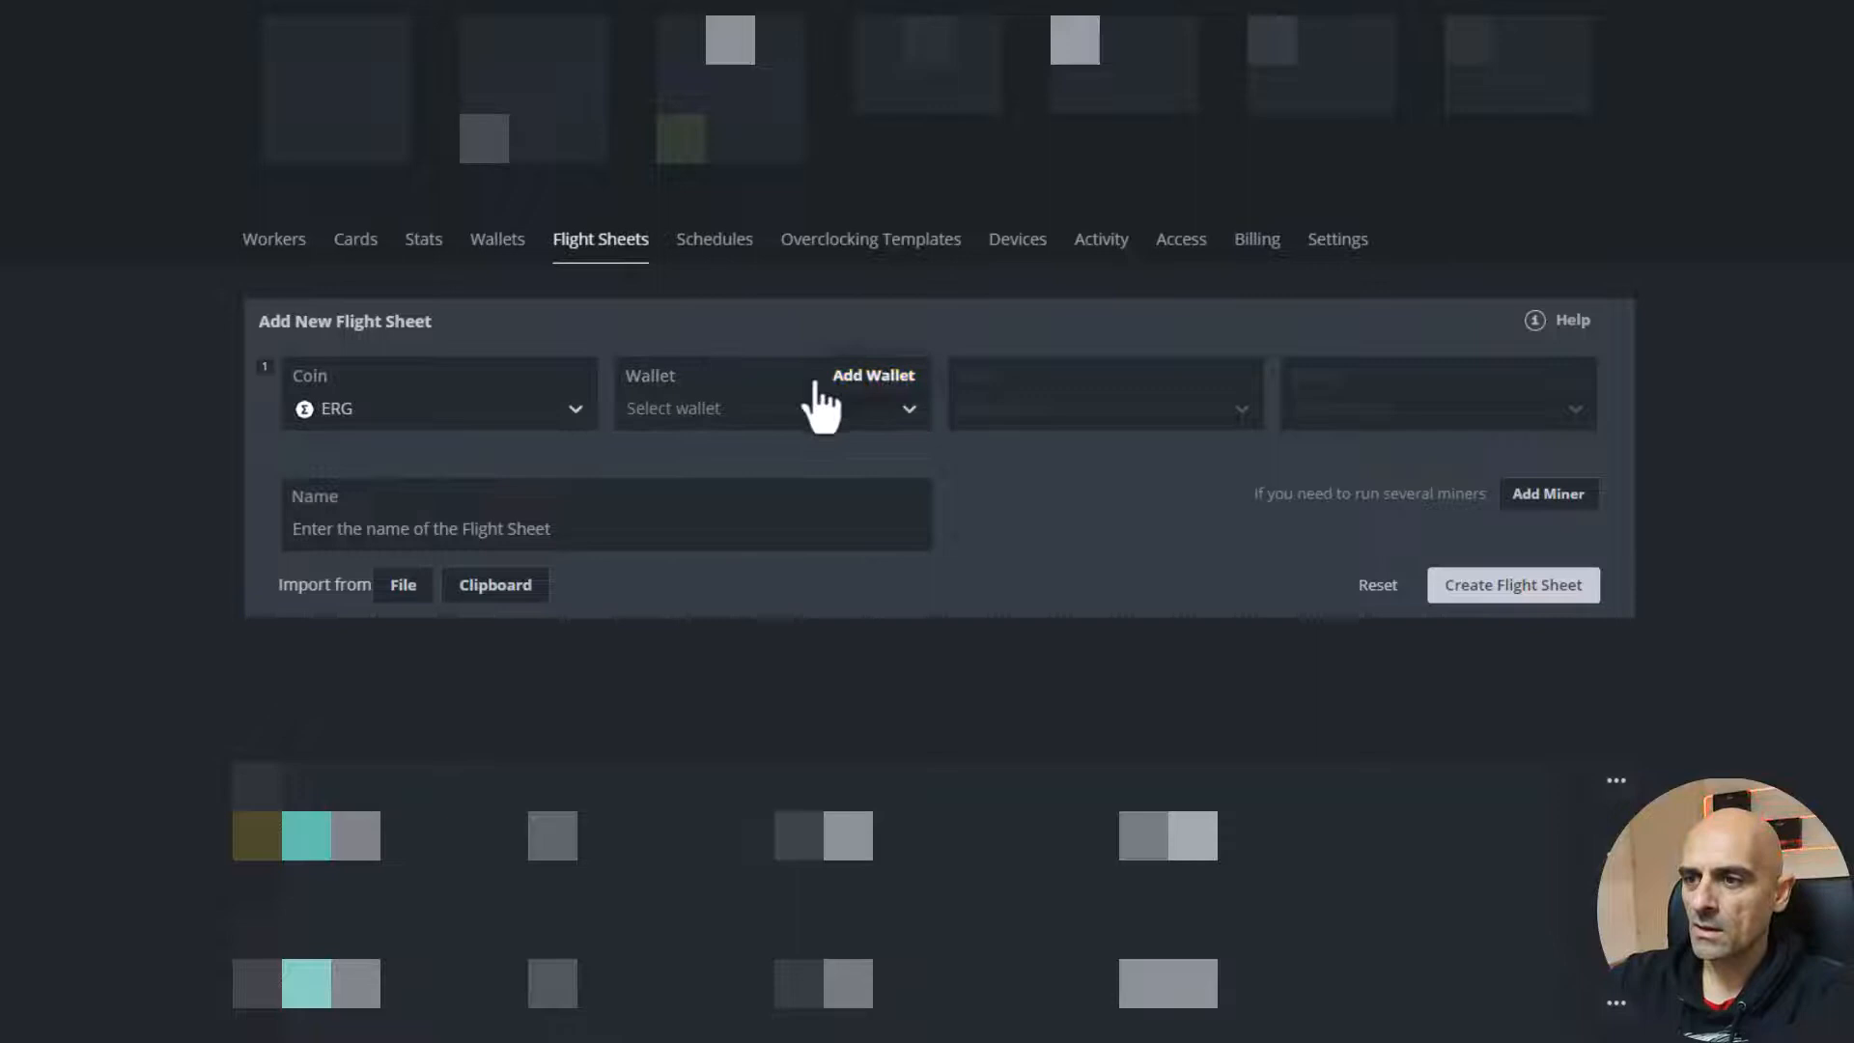
{"action": "left_click", "coordinate": [768, 407]}
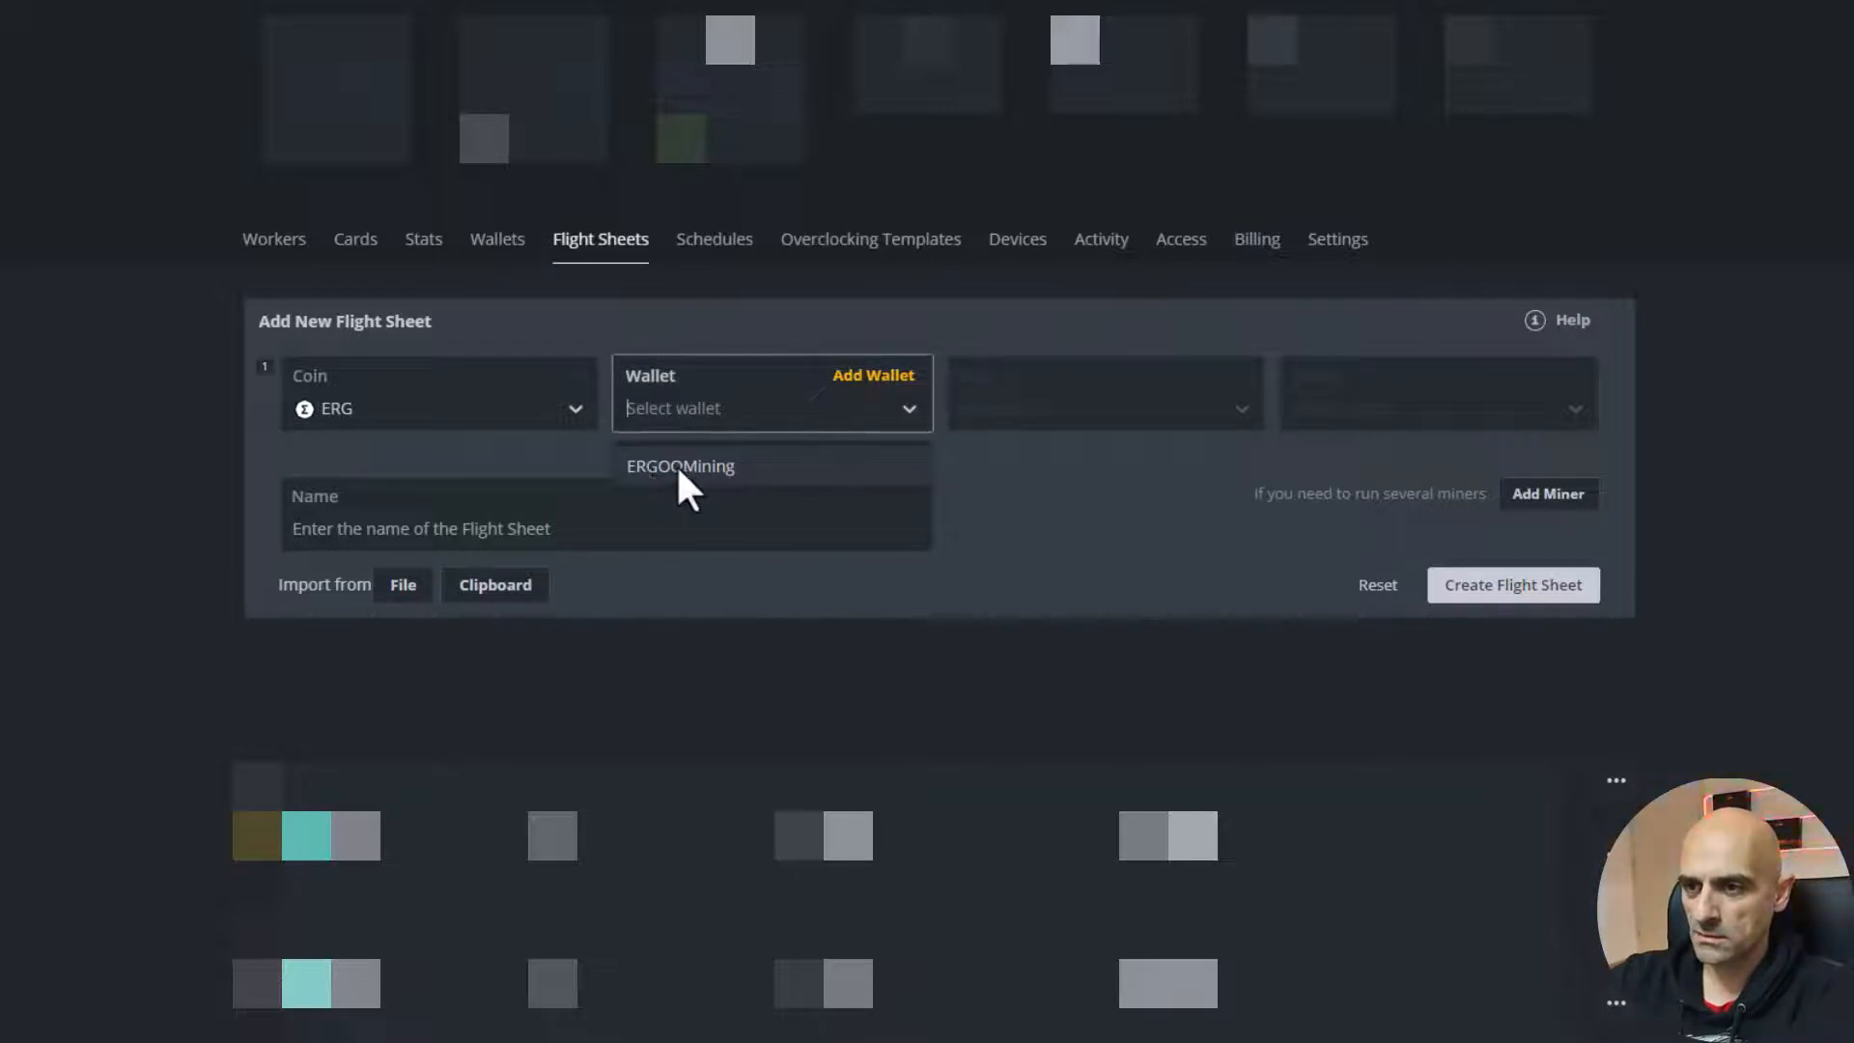
{"action": "left_click", "coordinate": [680, 464]}
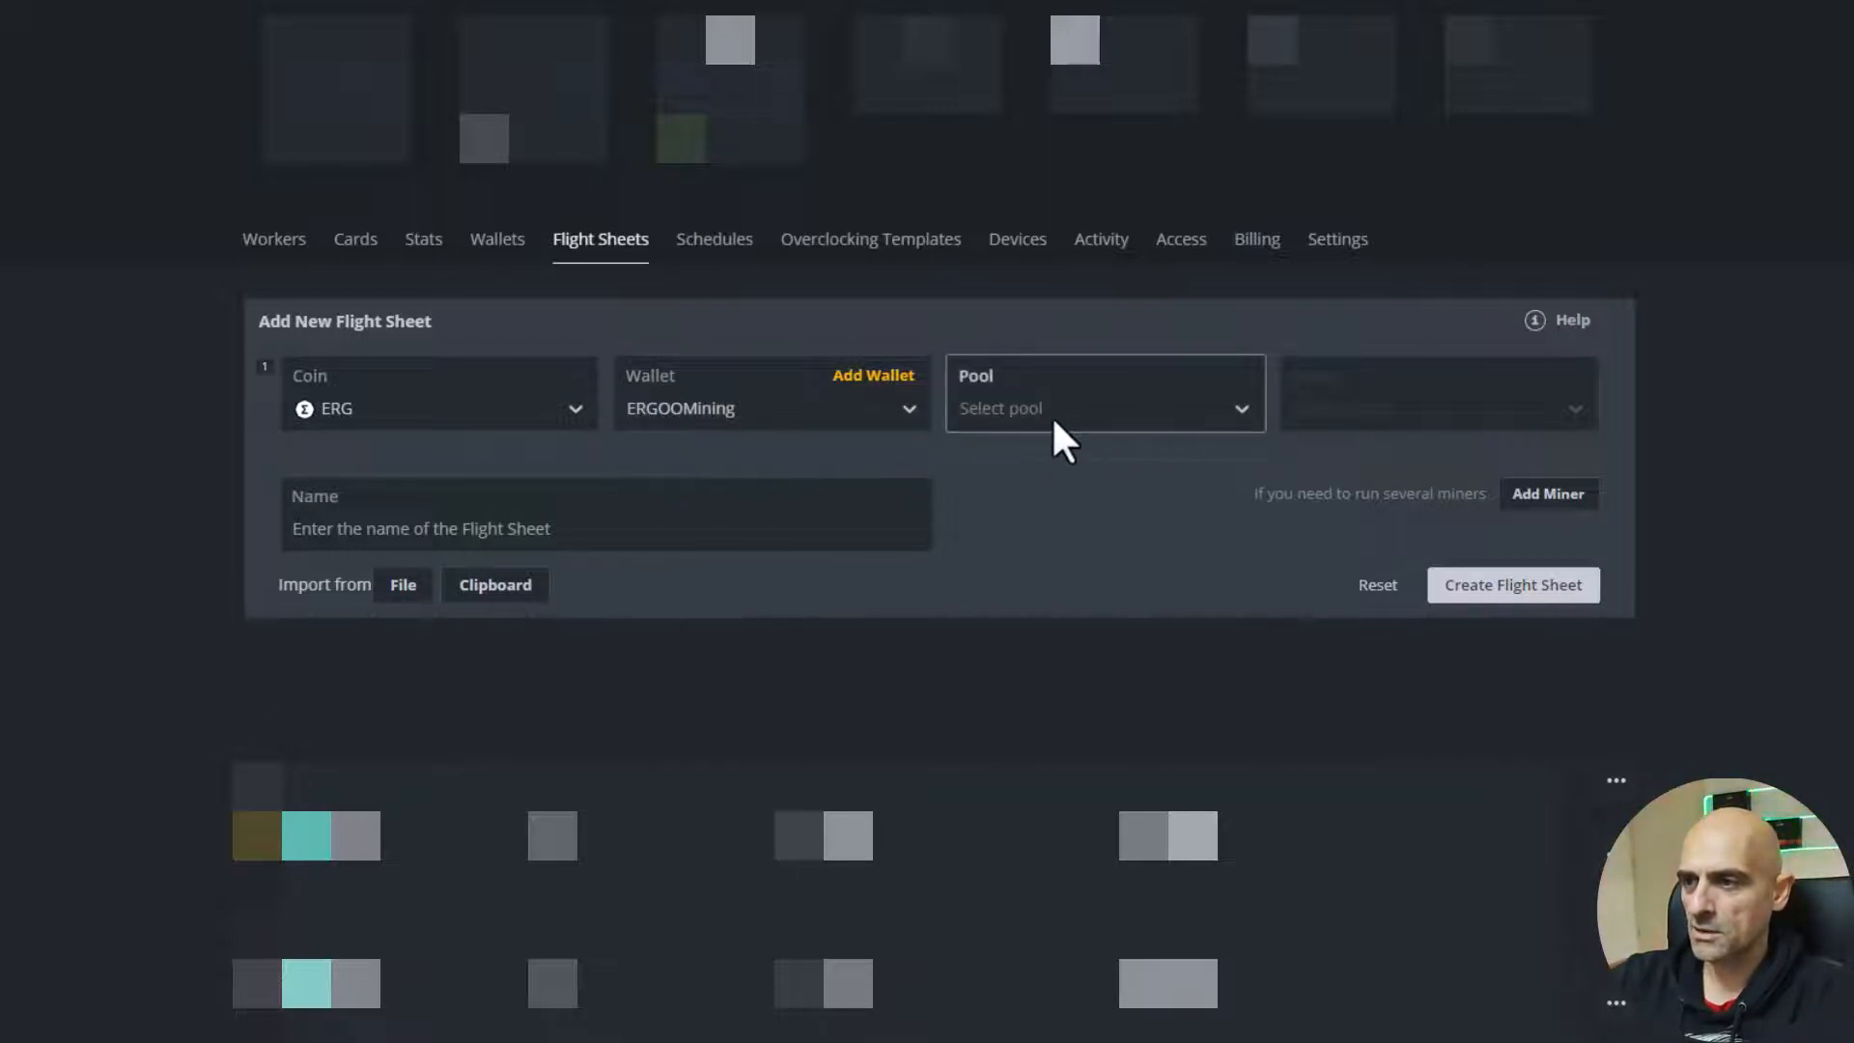
{"action": "left_click", "coordinate": [1102, 407]}
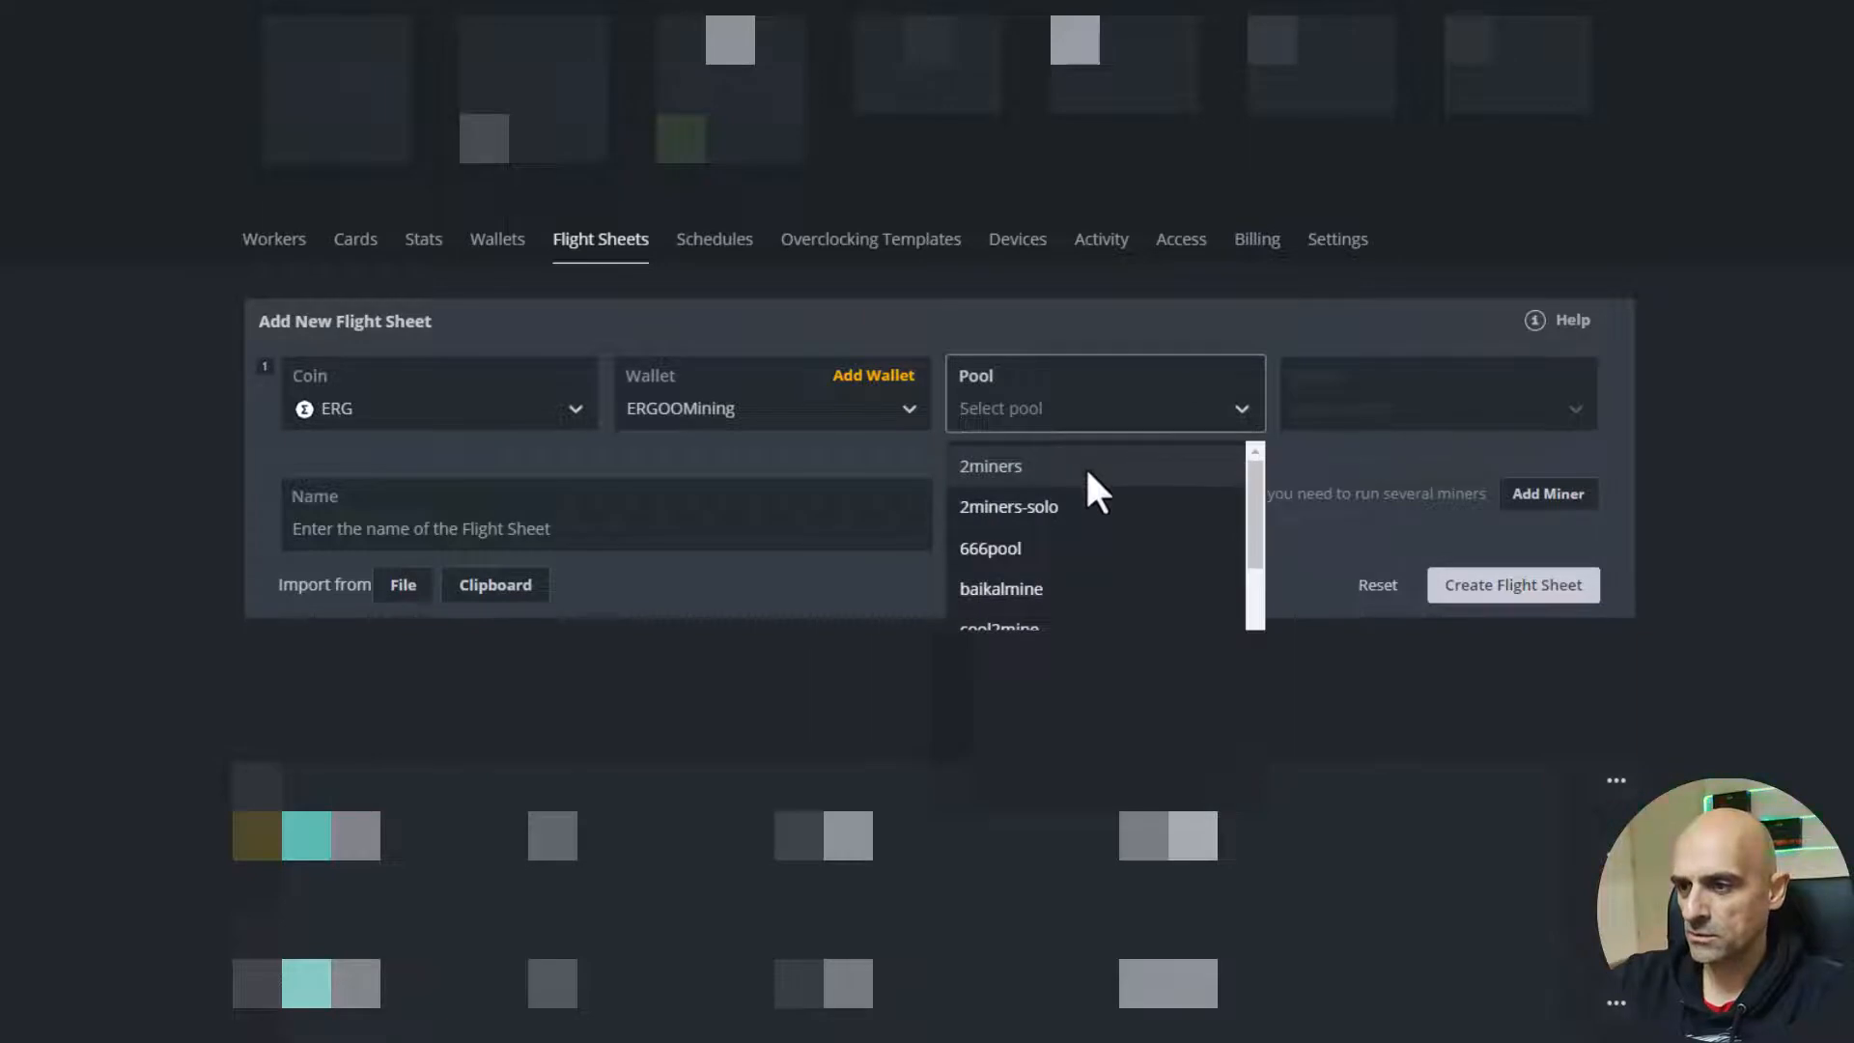
{"action": "scroll", "scroll_direction": "down", "scroll_amount": 3}
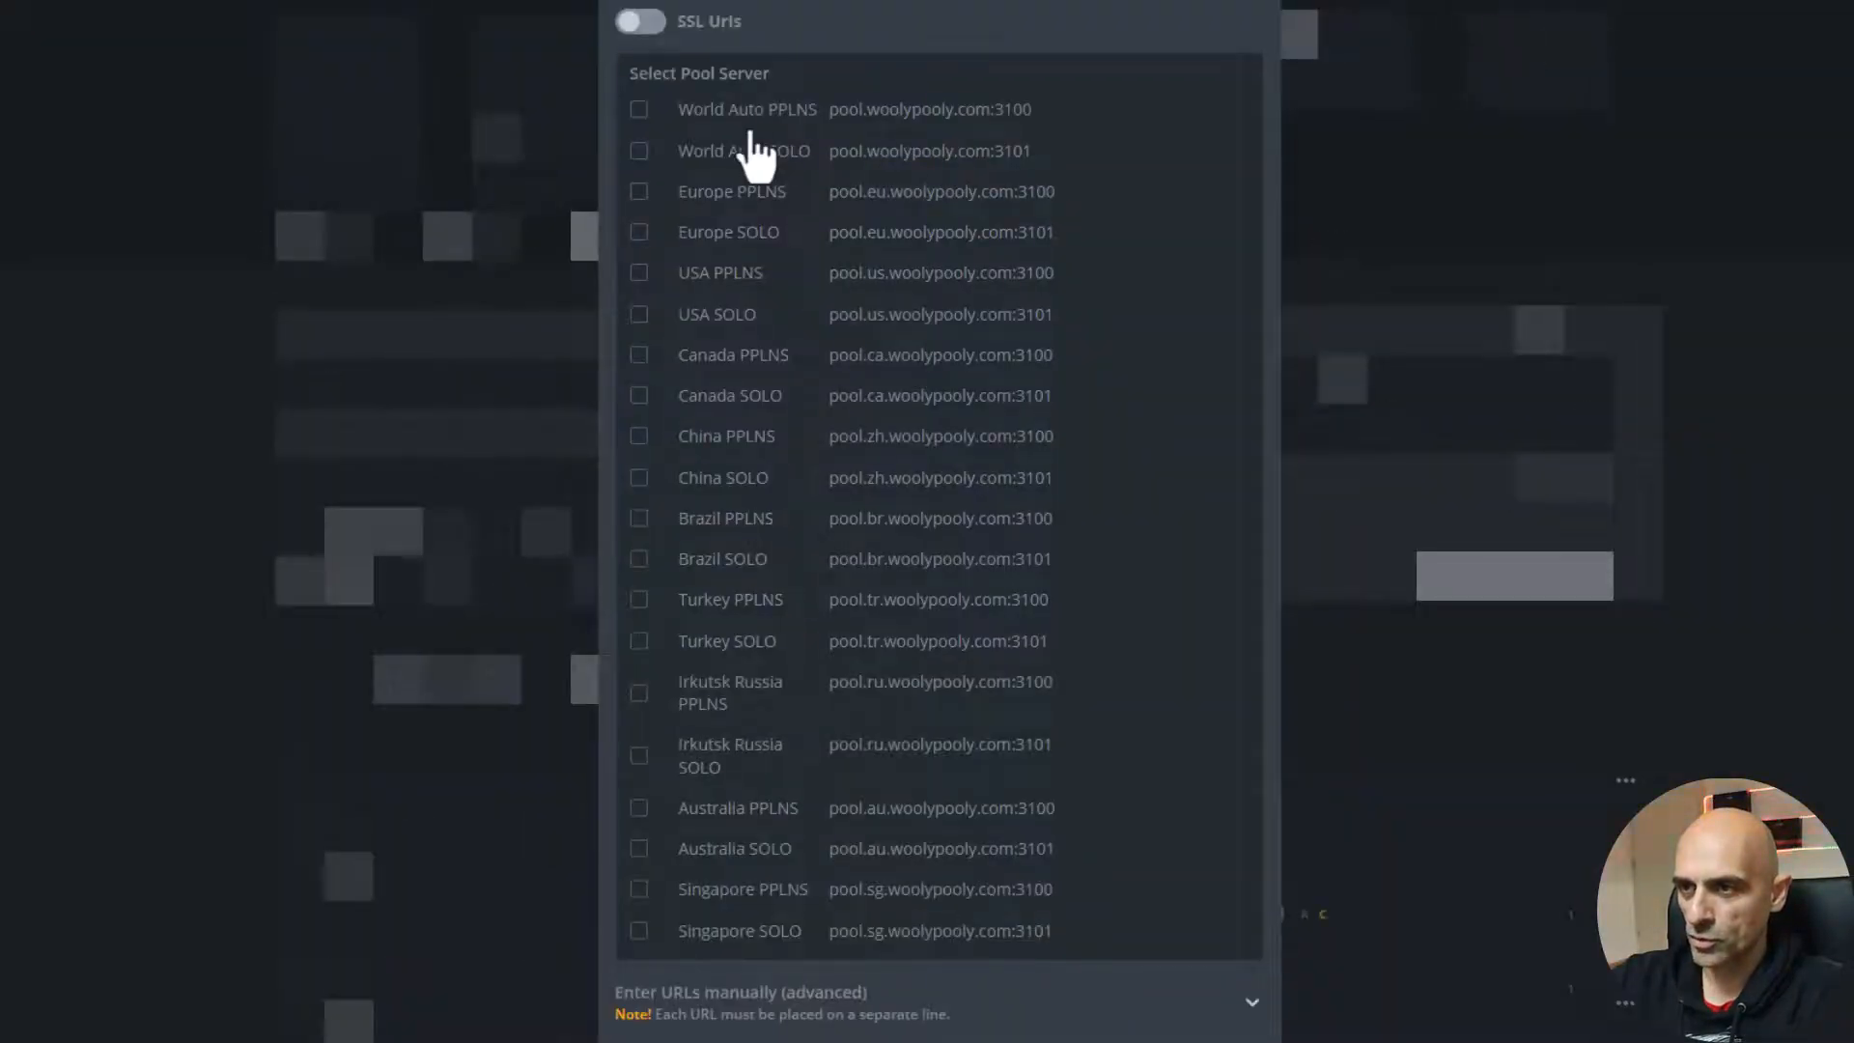
{"action": "mouse_move", "coordinate": [1052, 195]}
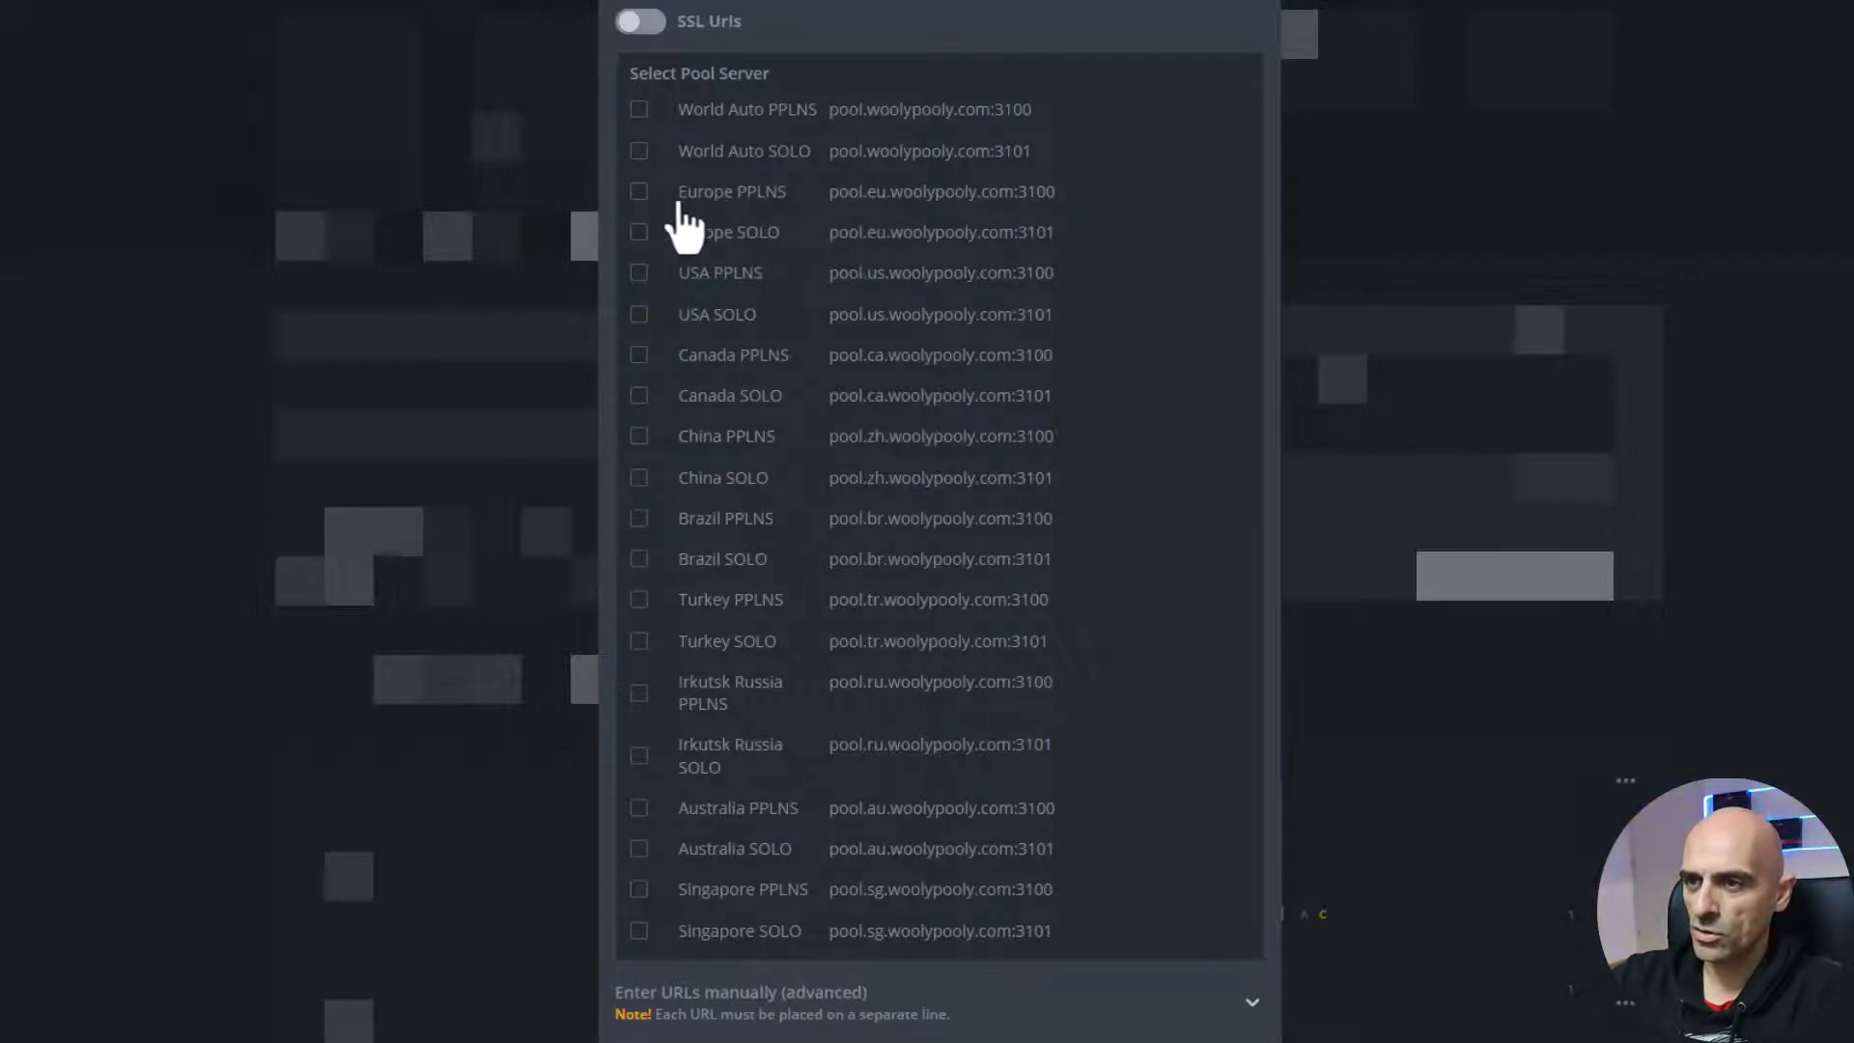
Select woolypooly's Europe PPLNS server as the pool and apply it
{"action": "left_click", "coordinate": [638, 191]}
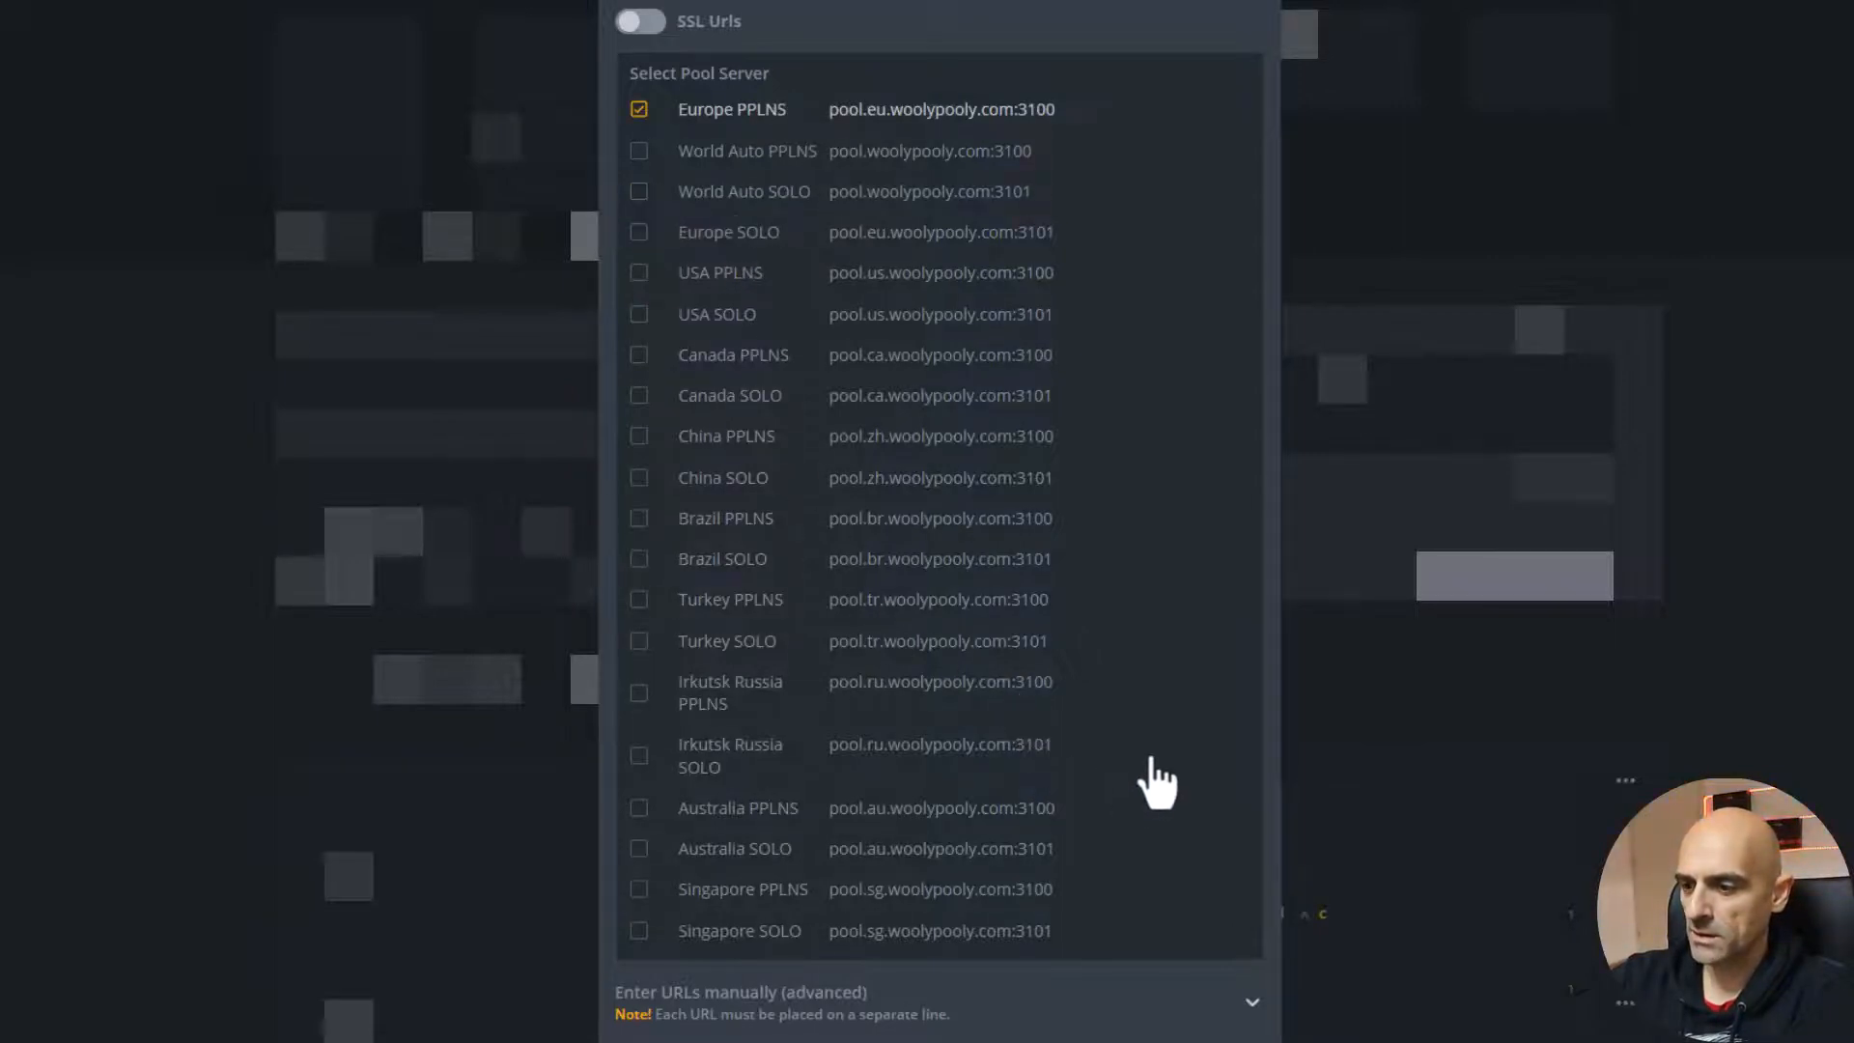
{"action": "scroll", "scroll_direction": "down", "scroll_amount": 3}
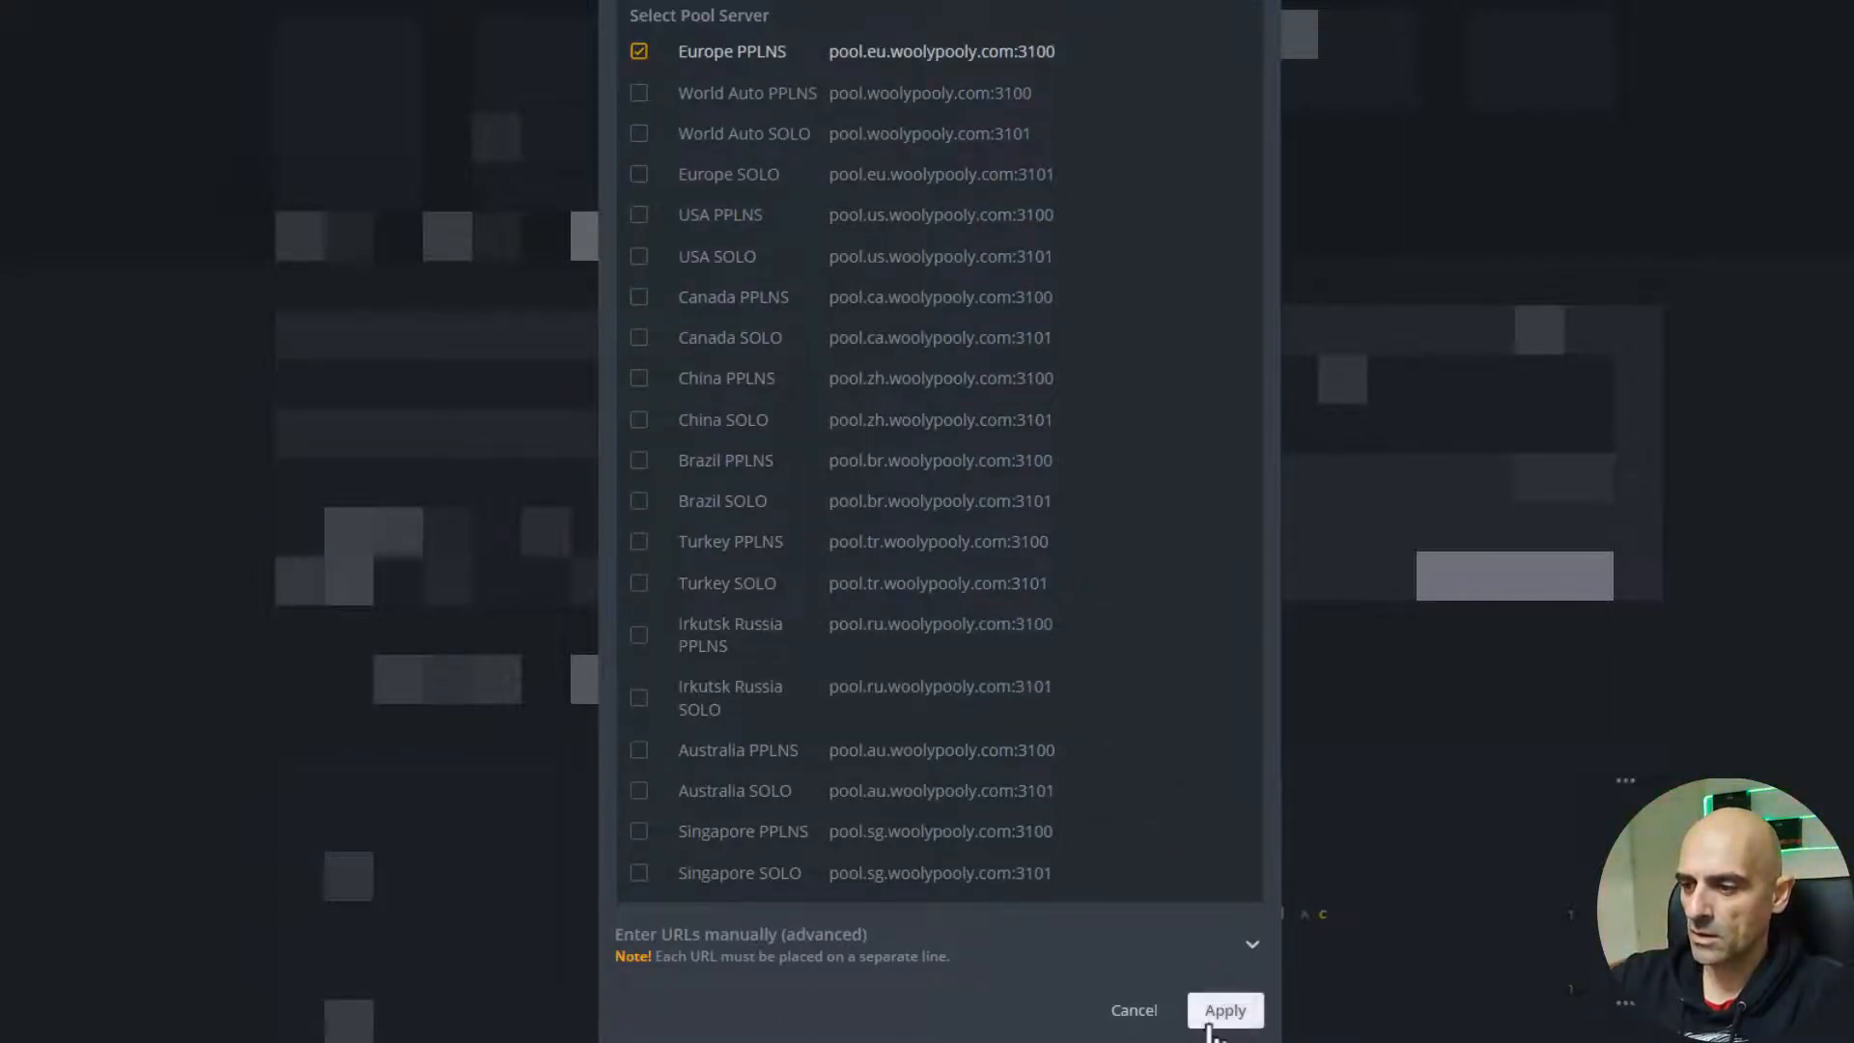
{"action": "left_click", "coordinate": [1223, 1010]}
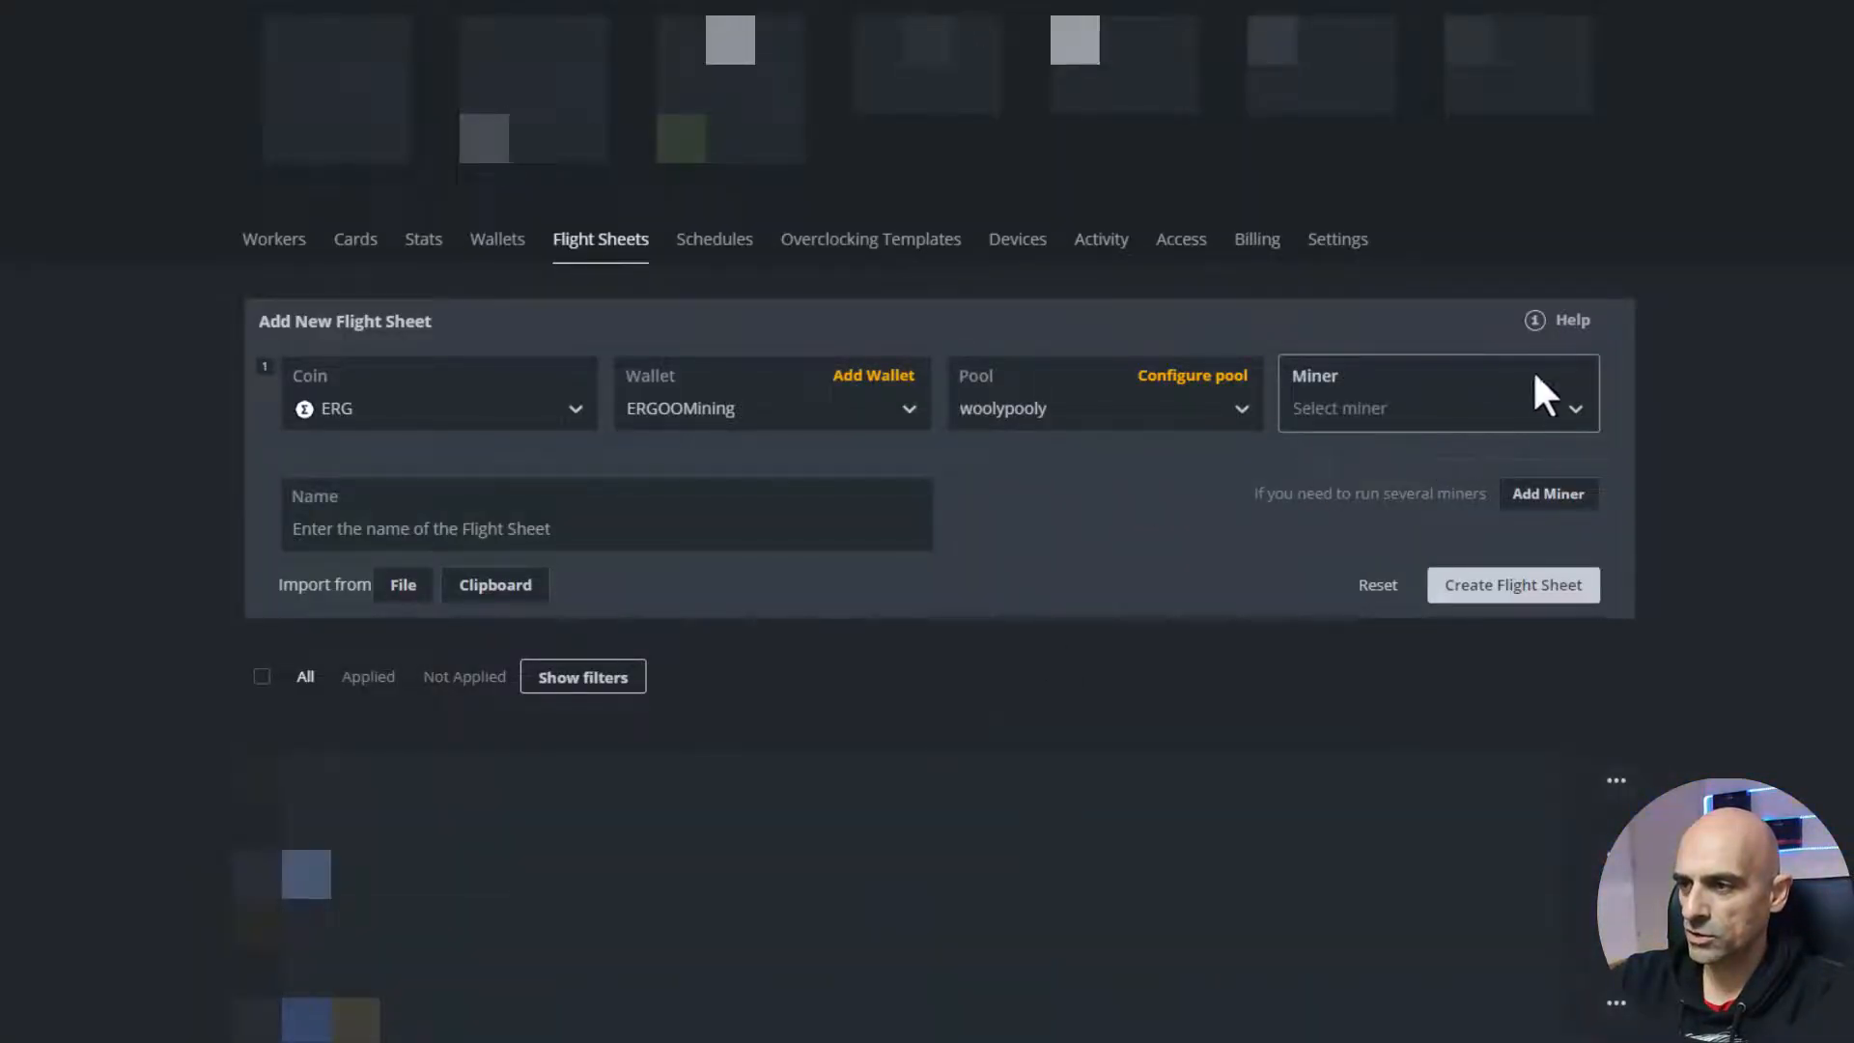
{"action": "mouse_move", "coordinate": [1437, 426]}
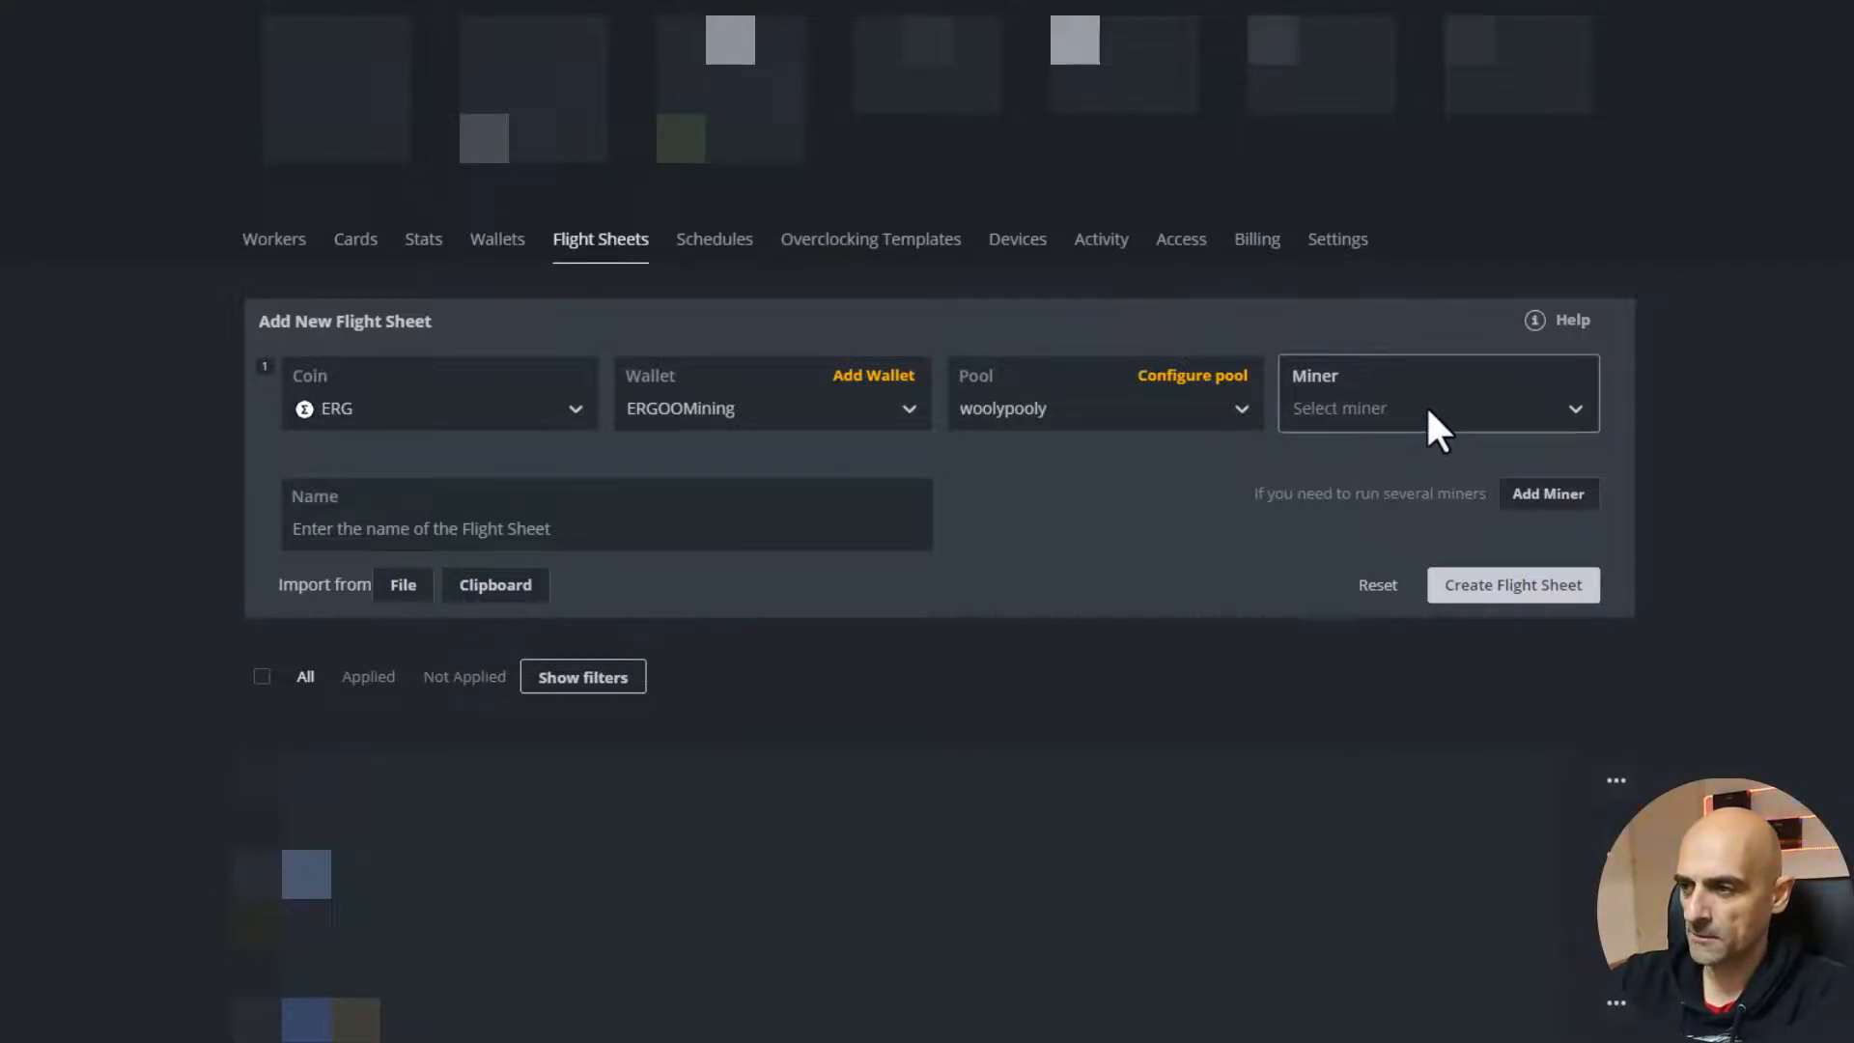
Choose TeamRedMiner from the Miner dropdown and move to the Name field
{"action": "left_click", "coordinate": [1437, 406]}
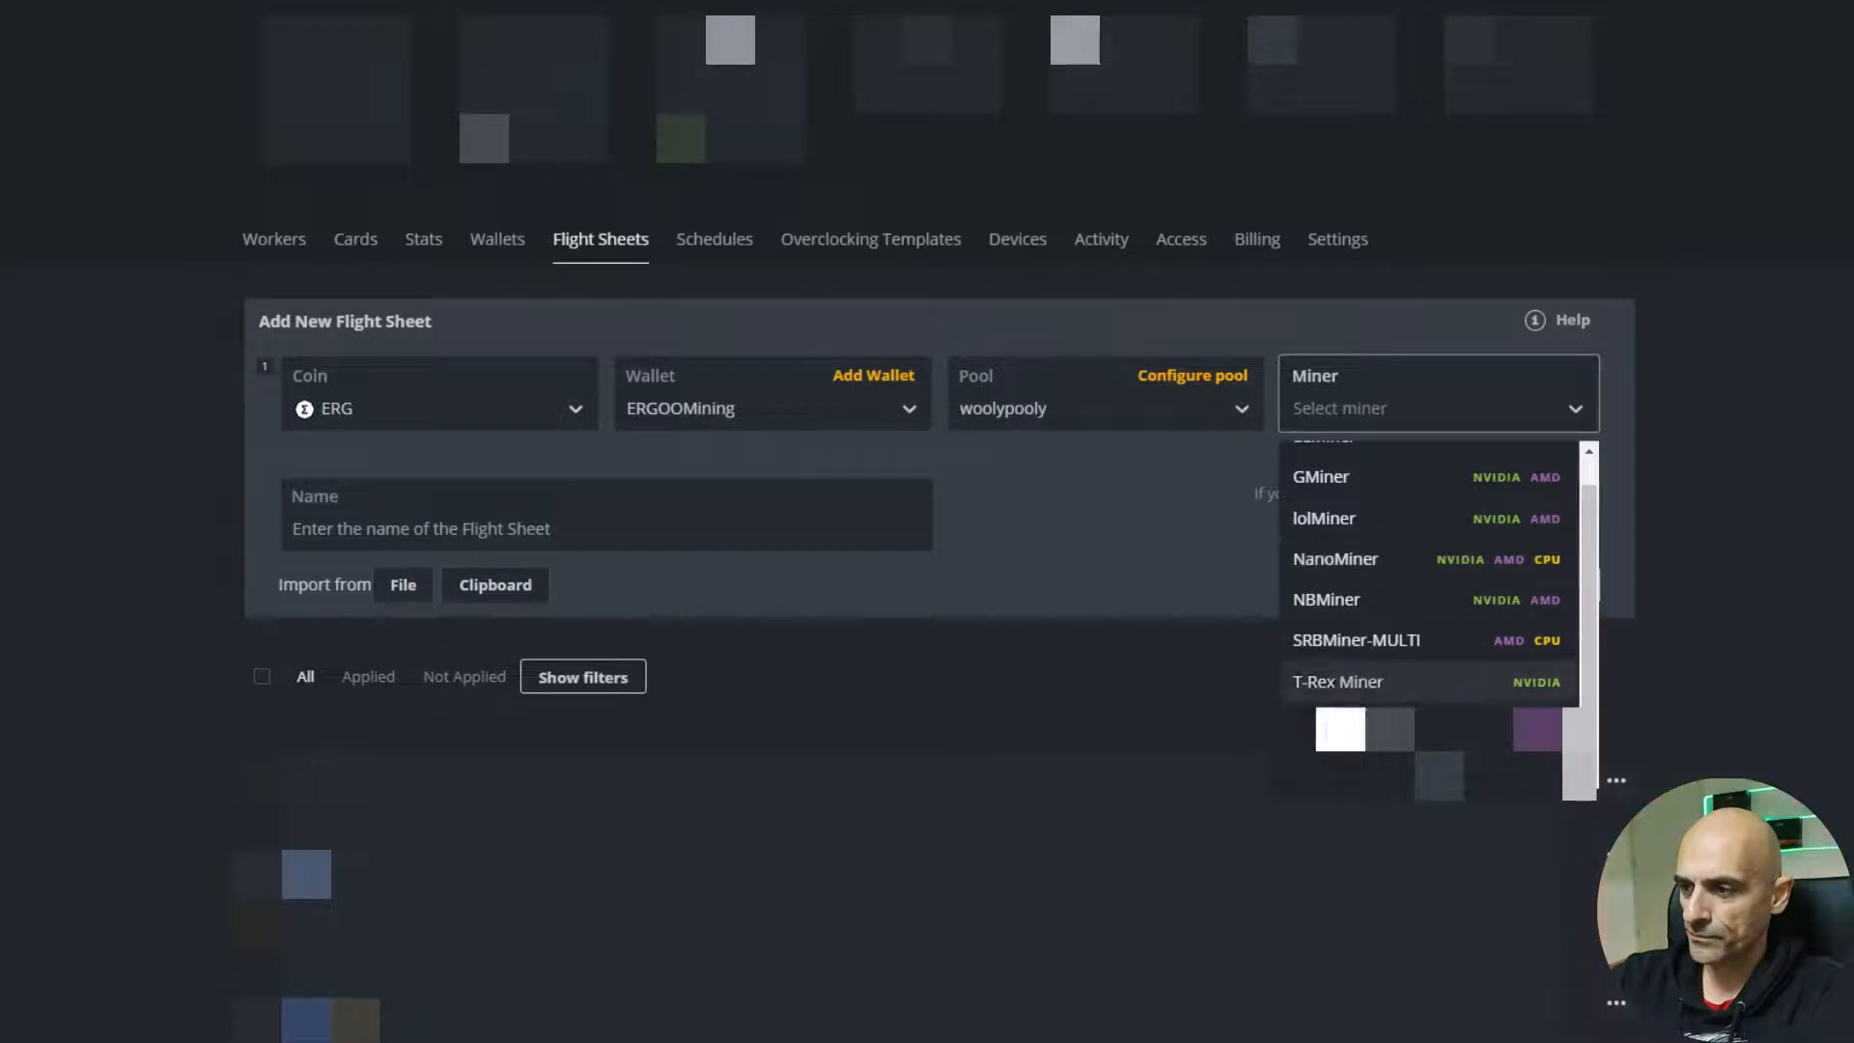
{"action": "left_click", "coordinate": [1348, 407]}
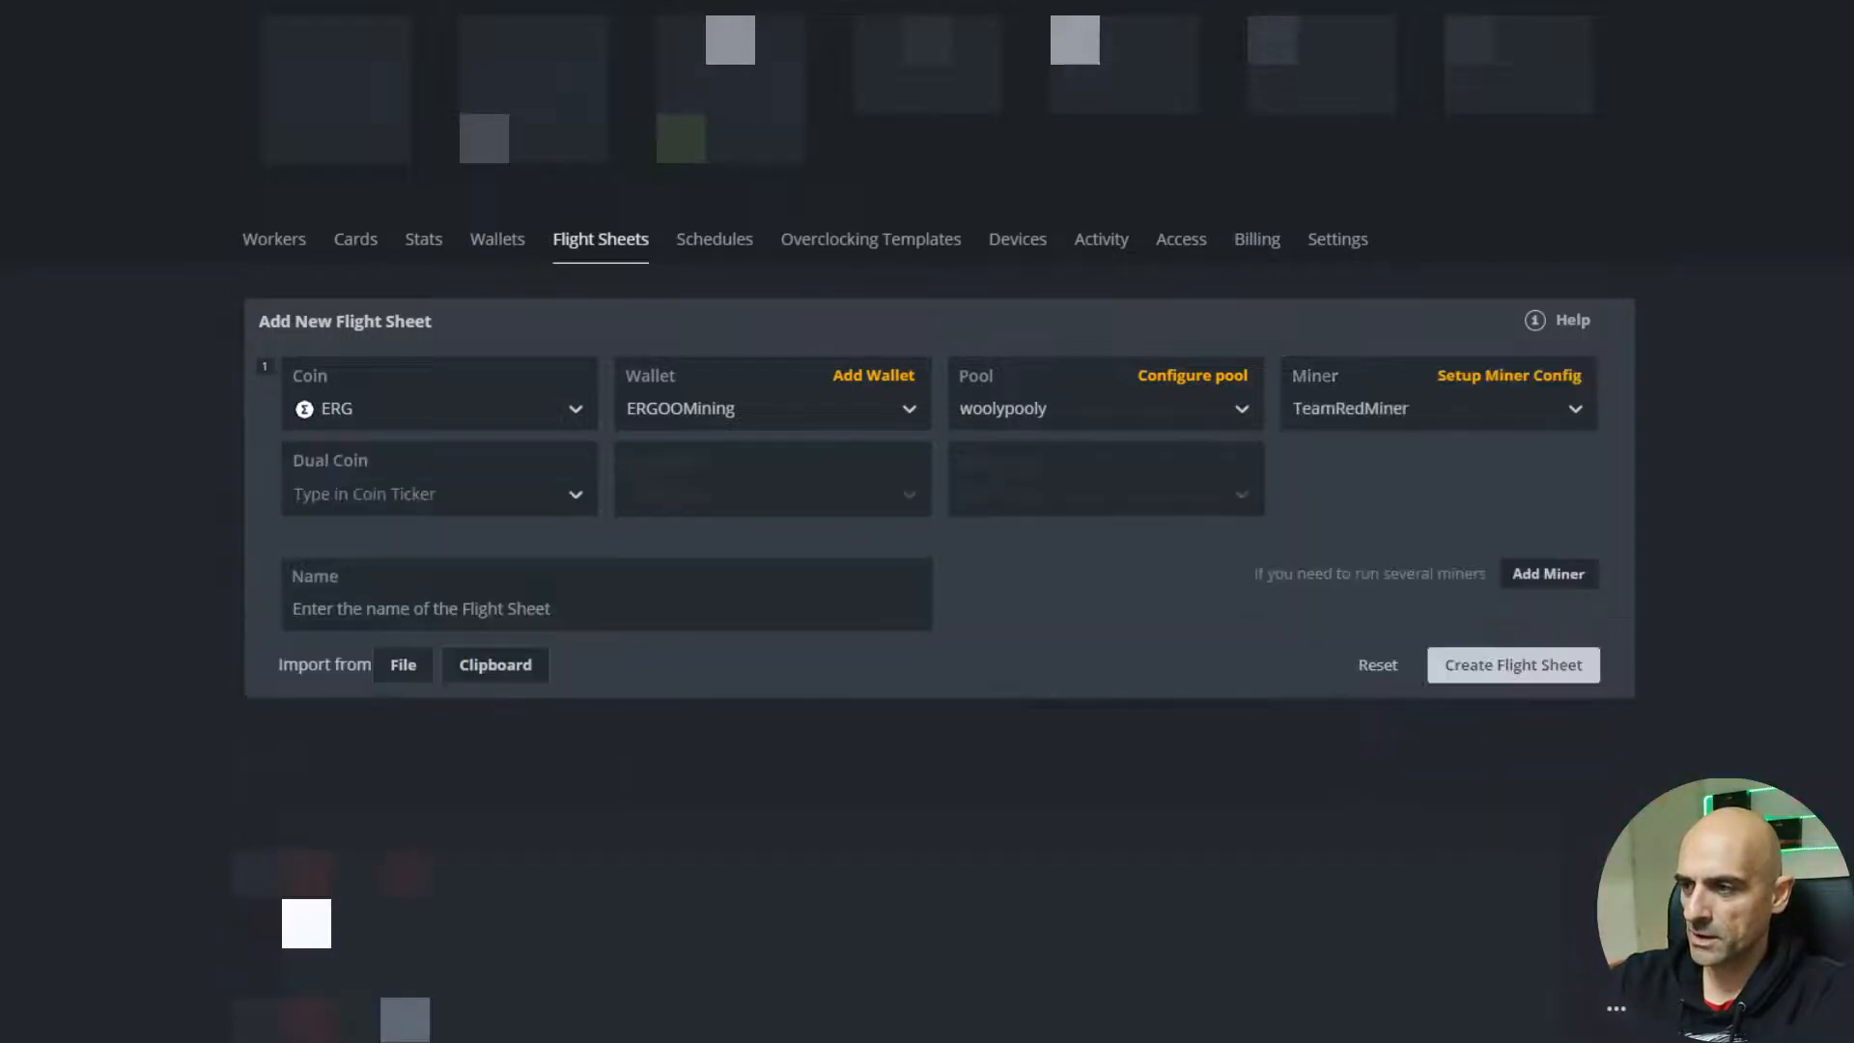
{"action": "left_click", "coordinate": [606, 595]}
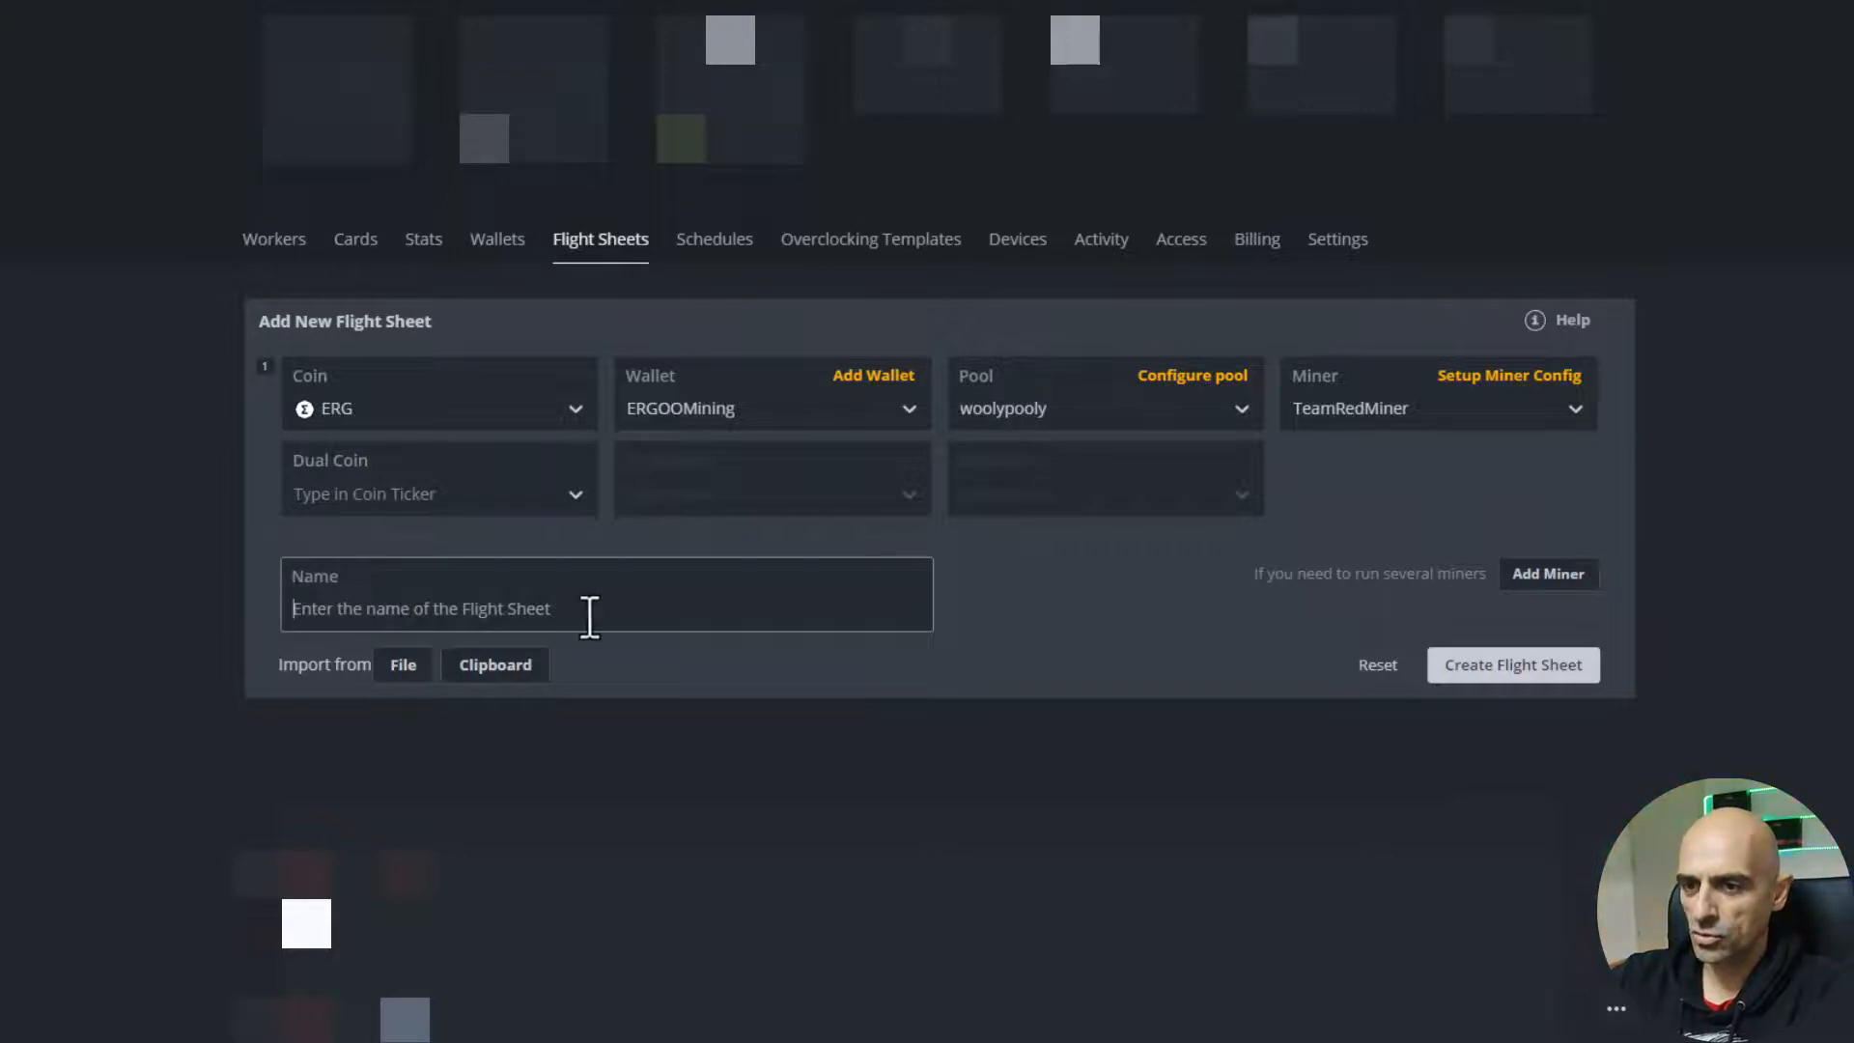
{"action": "mouse_move", "coordinate": [502, 633]}
{"action": "type", "text": "ErgoMining"}
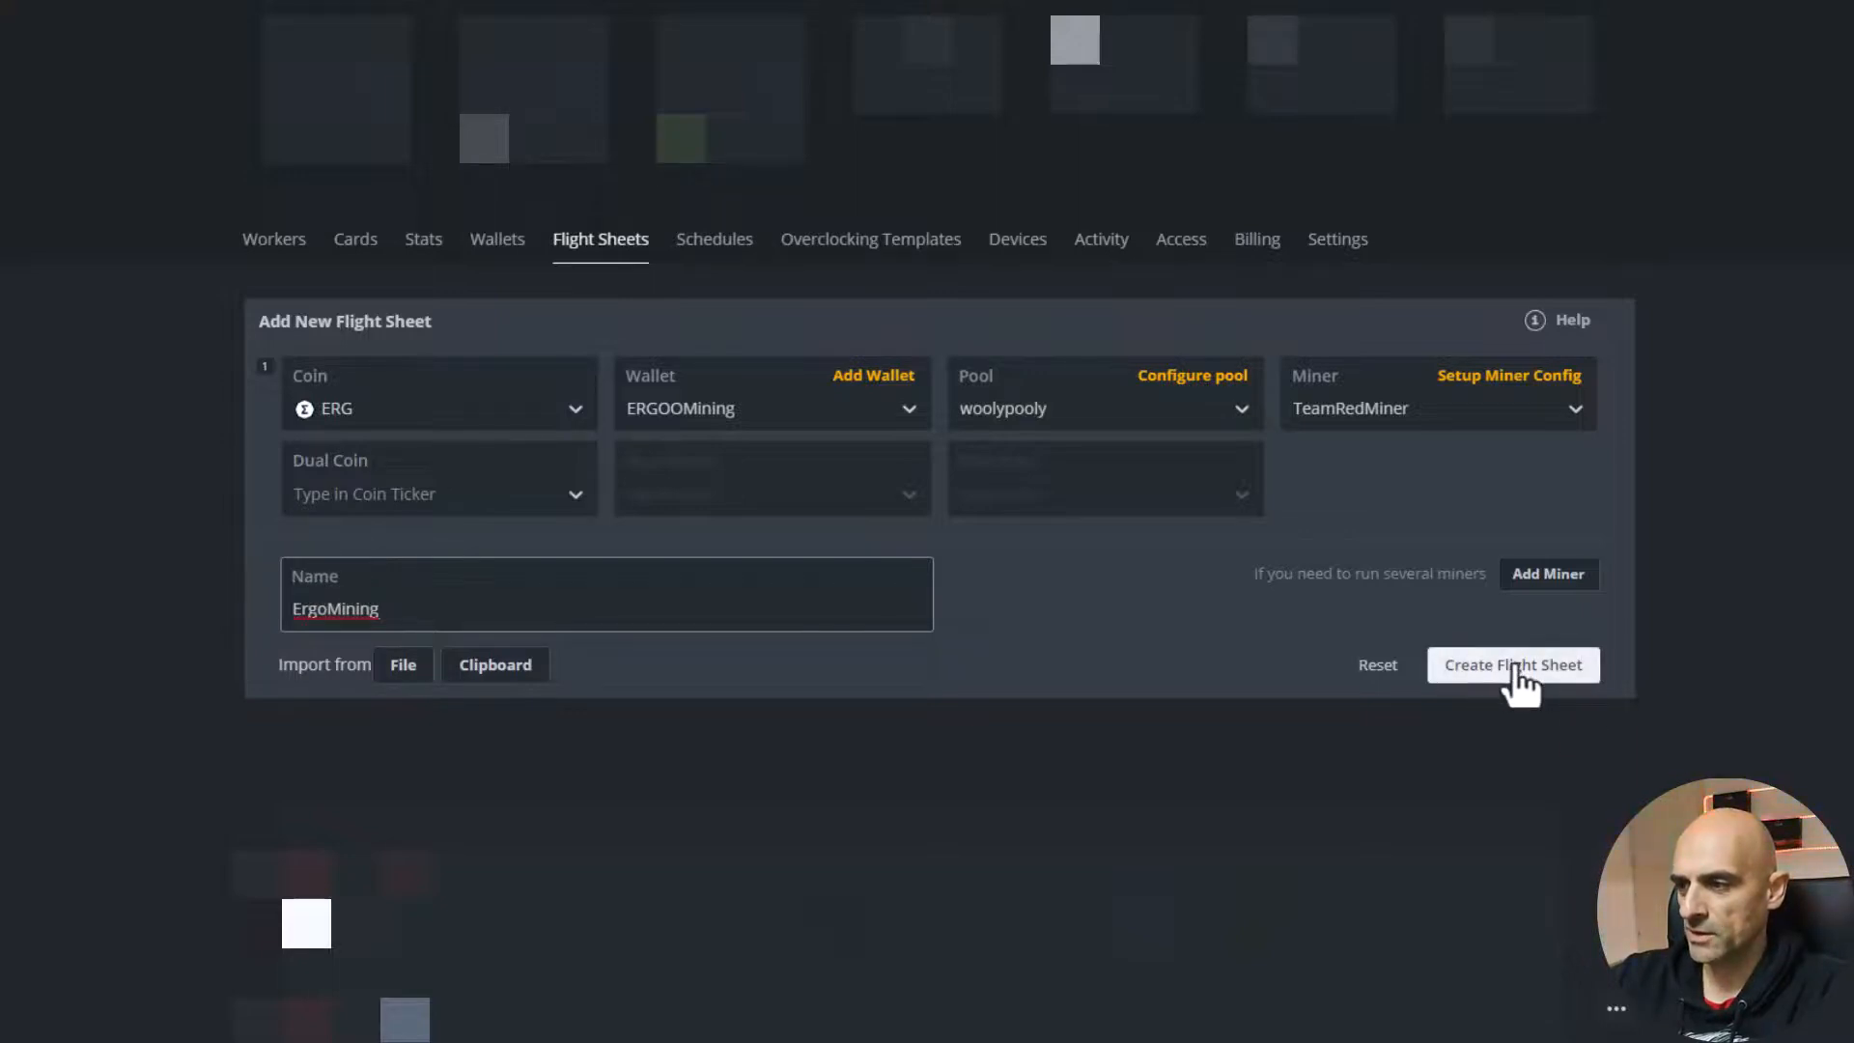
Create the flight sheet under the name ErgoMining
{"action": "left_click", "coordinate": [1512, 664]}
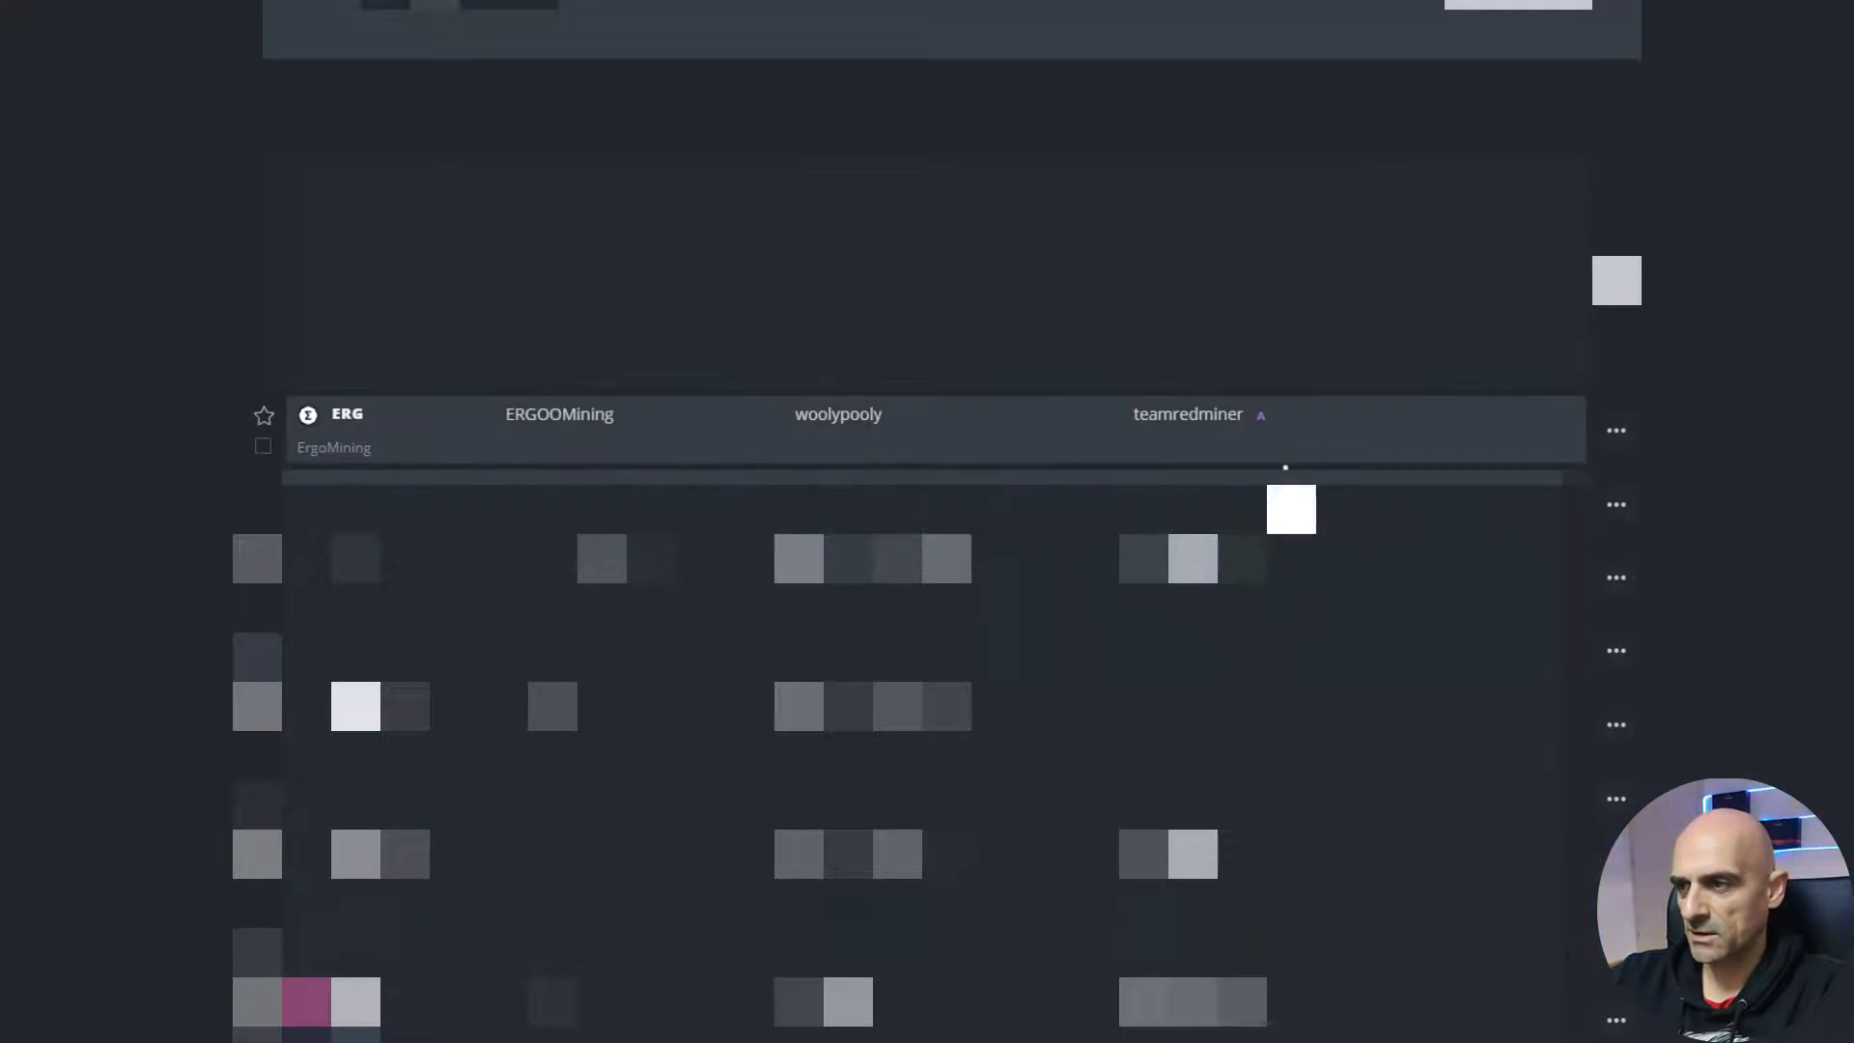